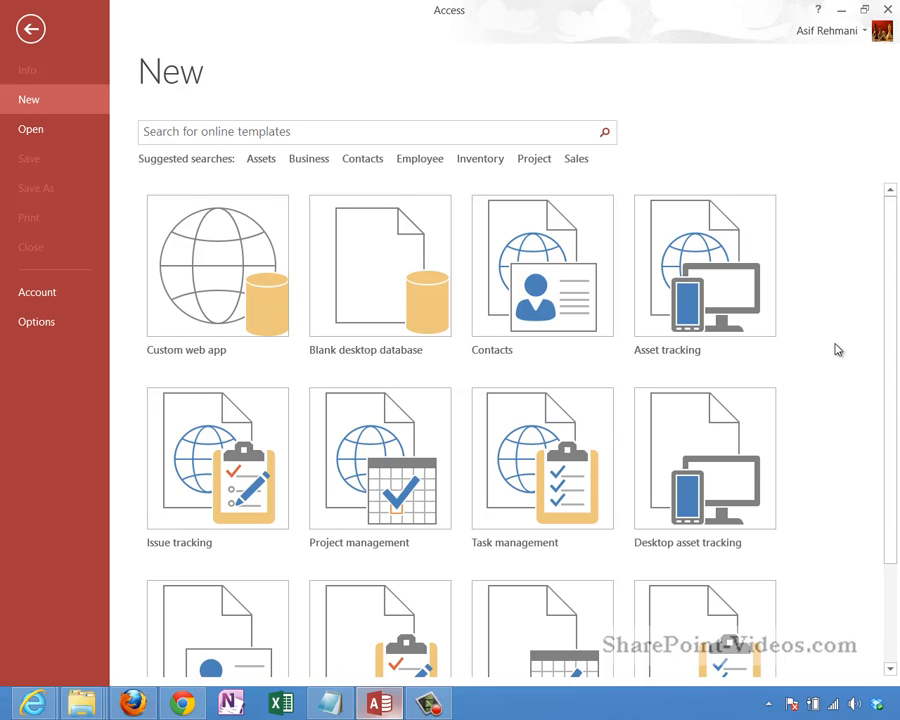
{"action": "mouse_move", "coordinate": [856, 328]}
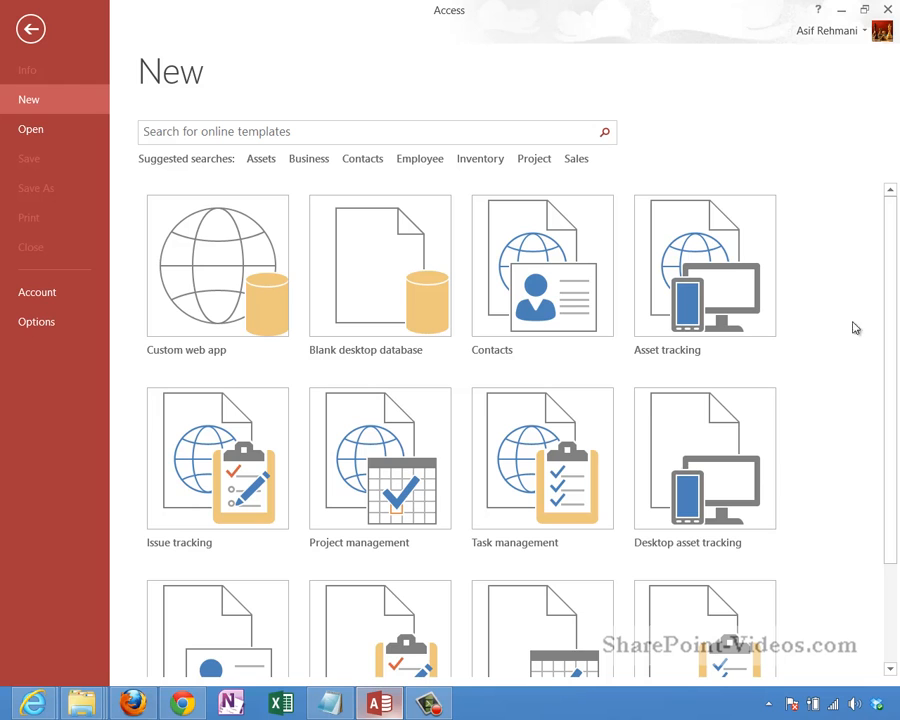
Step: Preview the Blank desktop database and Custom web app options on the Access start screen
{"action": "scroll", "scroll_direction": "down", "scroll_amount": 3}
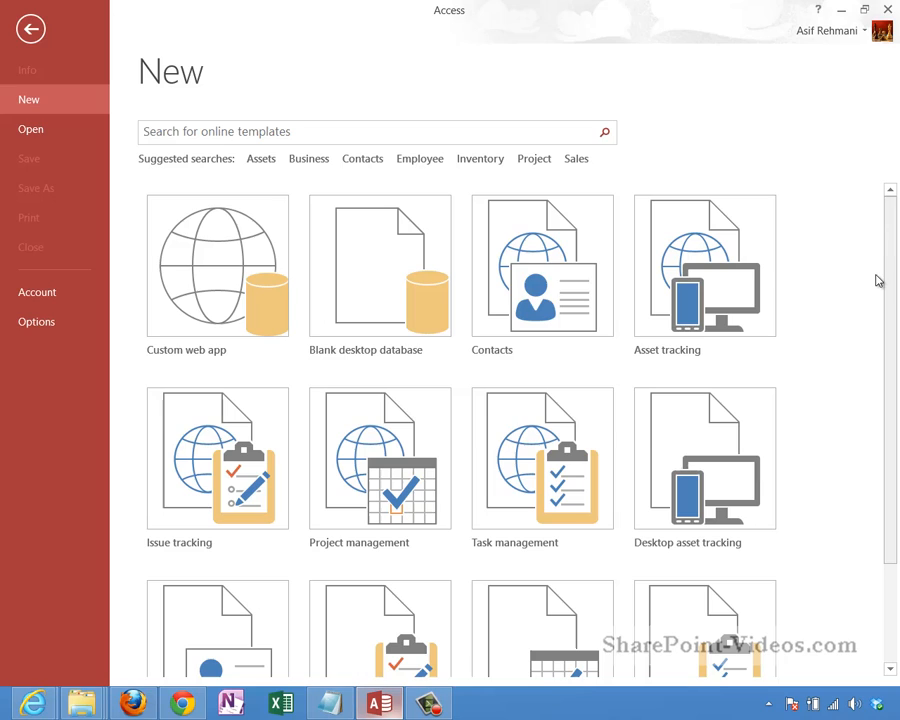
{"action": "mouse_move", "coordinate": [870, 284]}
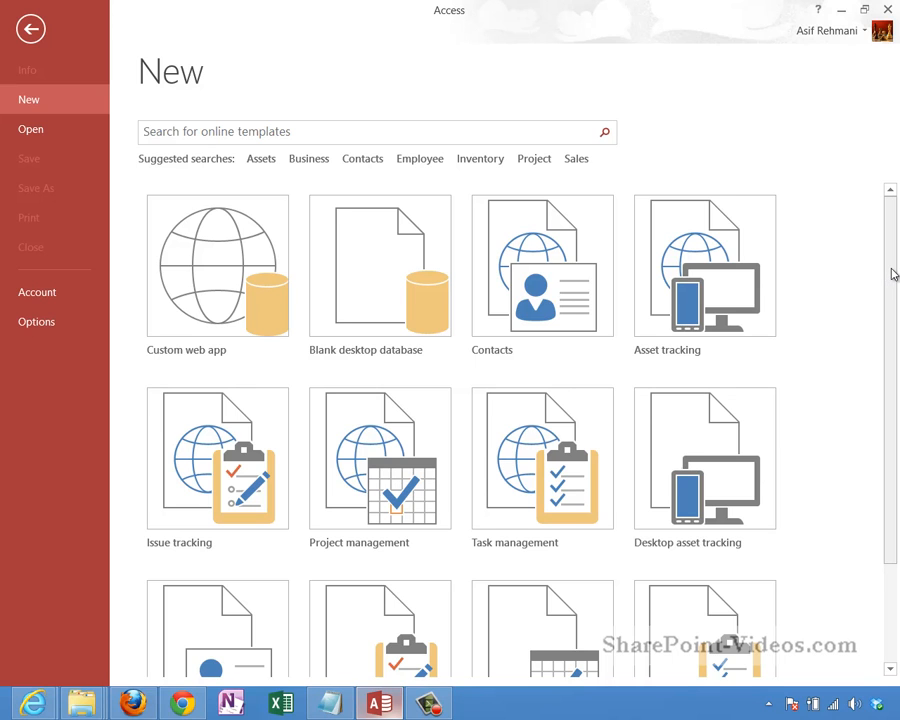
{"action": "scroll", "scroll_direction": "down", "scroll_amount": 3}
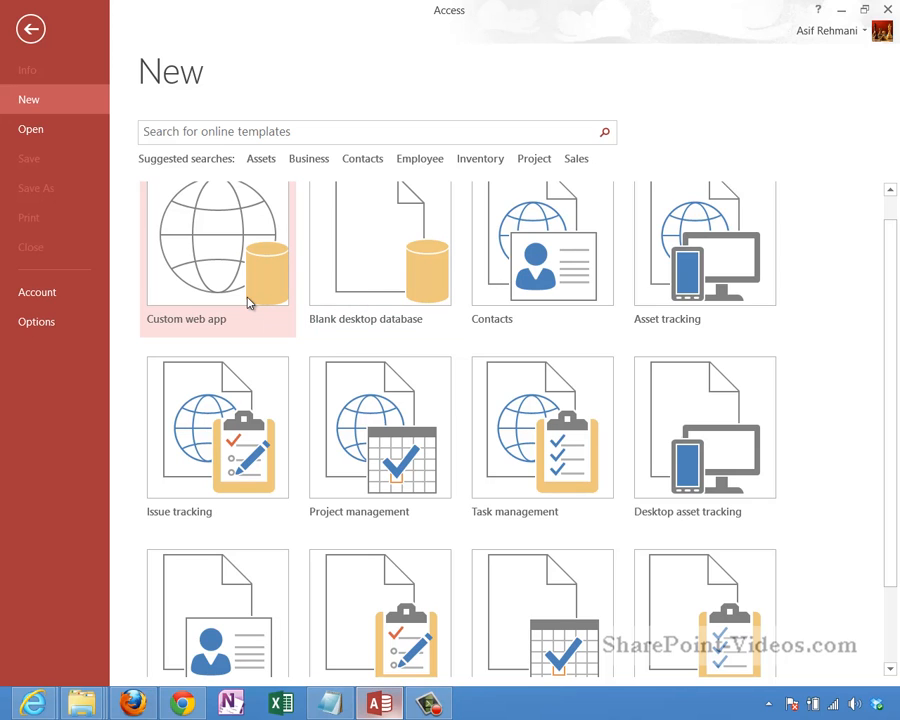
{"action": "mouse_move", "coordinate": [360, 288]}
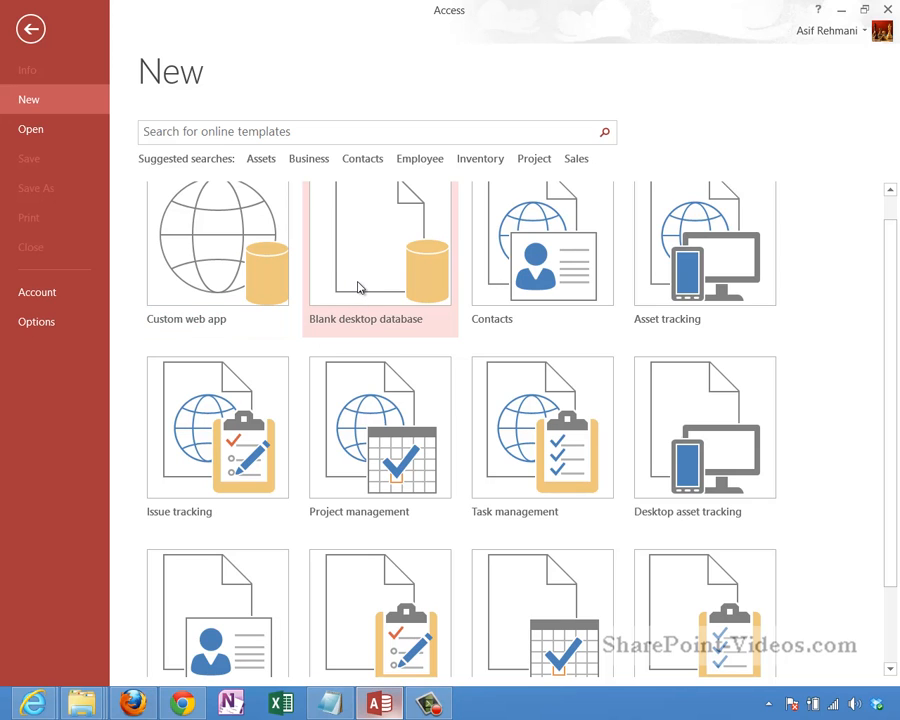
{"action": "mouse_move", "coordinate": [360, 288]}
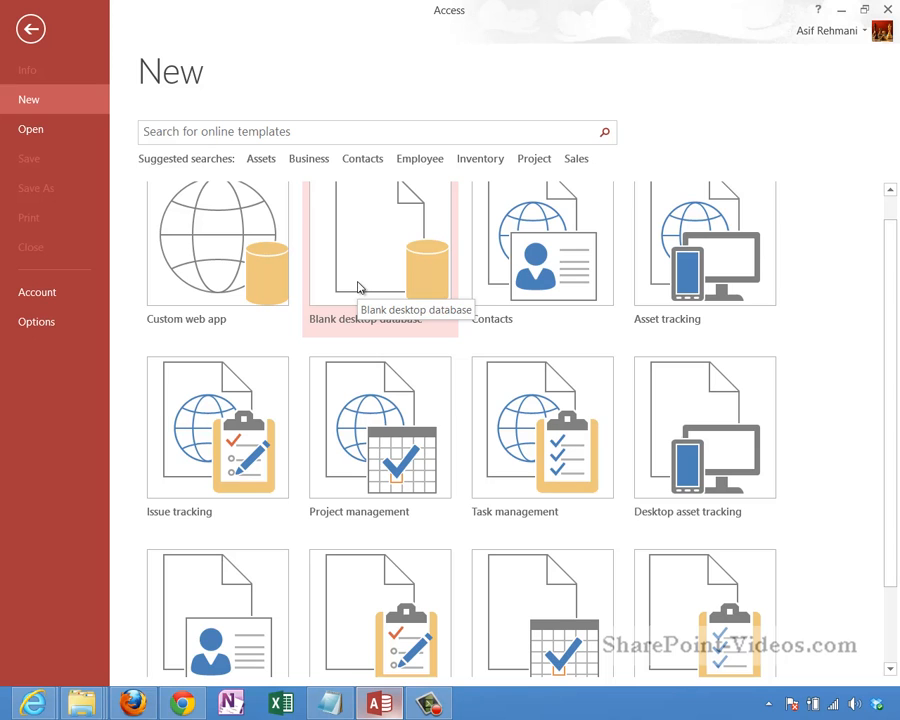
{"action": "left_click", "coordinate": [380, 244]}
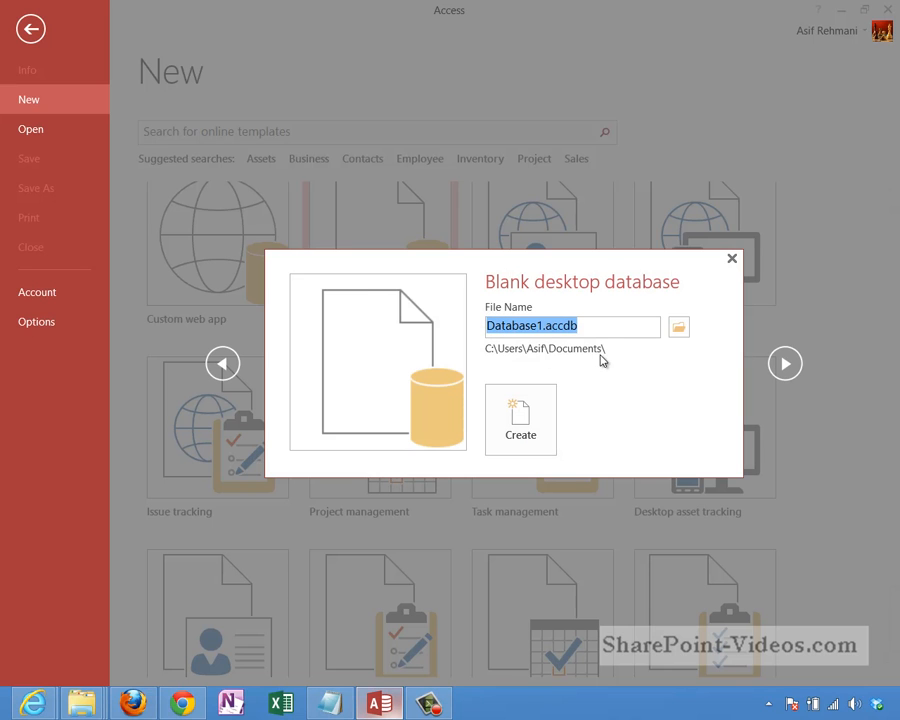
{"action": "mouse_move", "coordinate": [618, 334]}
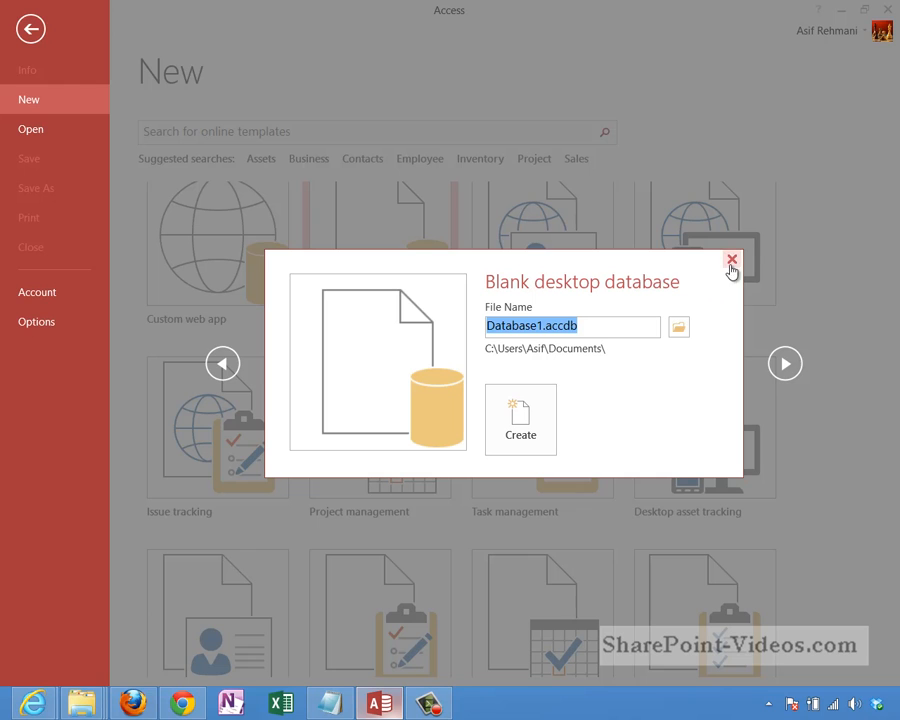
{"action": "left_click", "coordinate": [732, 260]}
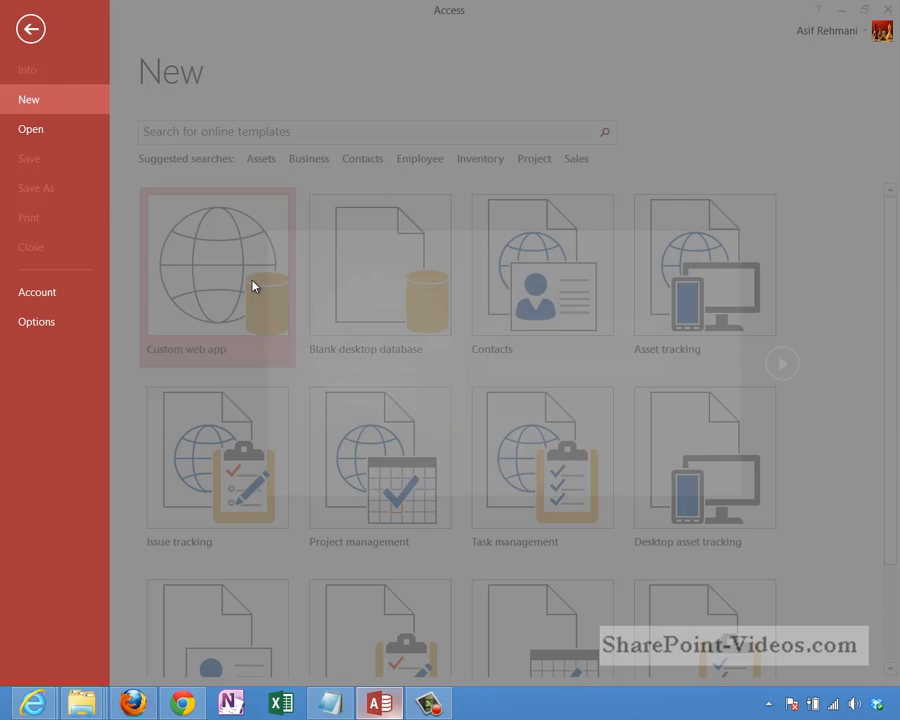
{"action": "left_click", "coordinate": [216, 264]}
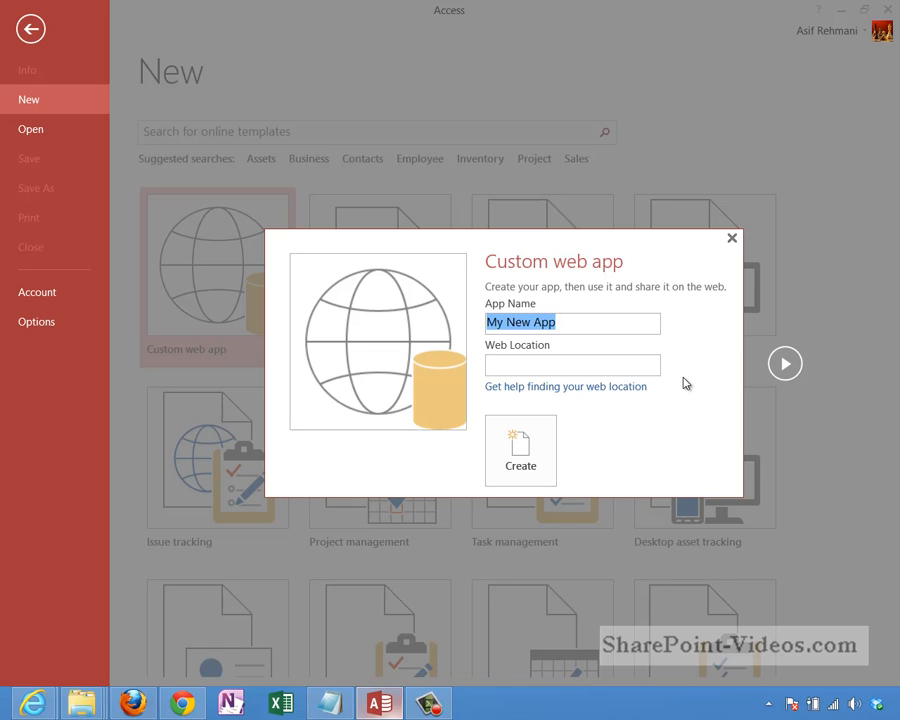
{"action": "left_click", "coordinate": [732, 238]}
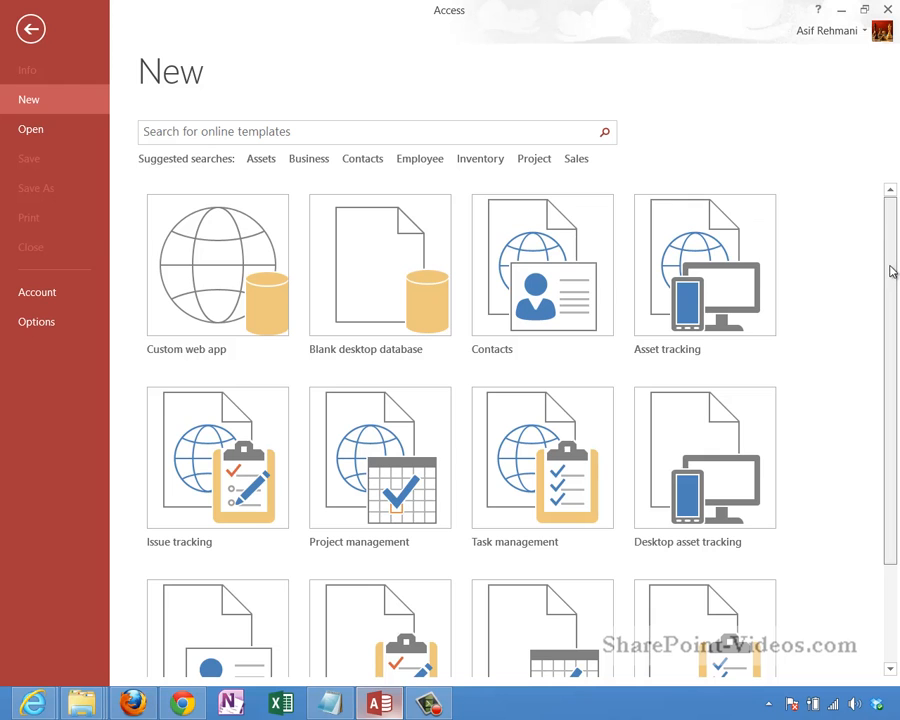
Step: Start a Contacts web app named HR Team Contacts and move to the Web Location box
{"action": "scroll", "scroll_direction": "down", "scroll_amount": 3}
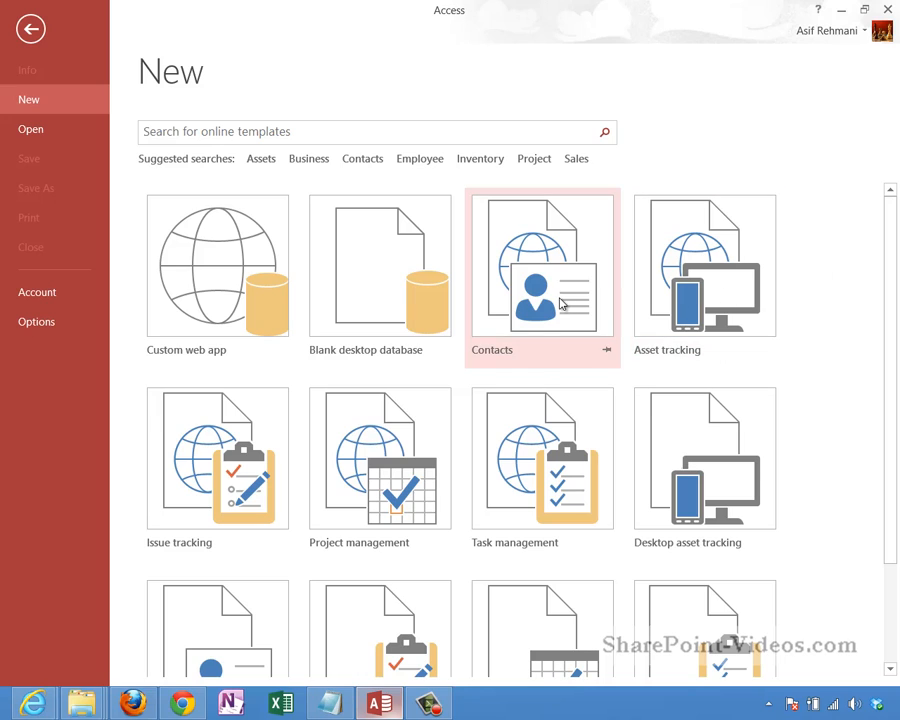
{"action": "mouse_move", "coordinate": [560, 304]}
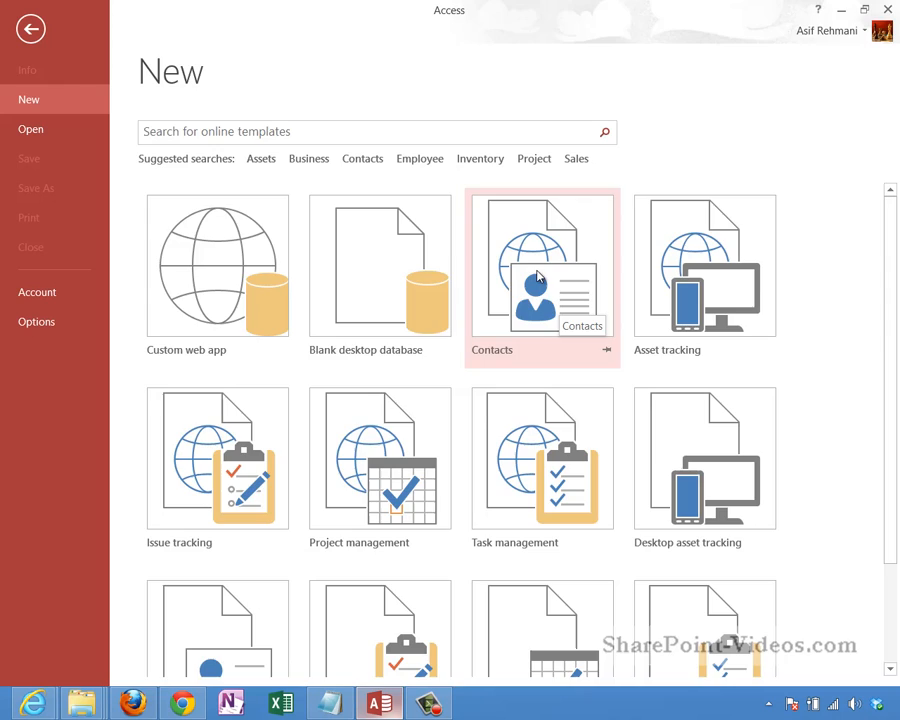
{"action": "left_click", "coordinate": [542, 264]}
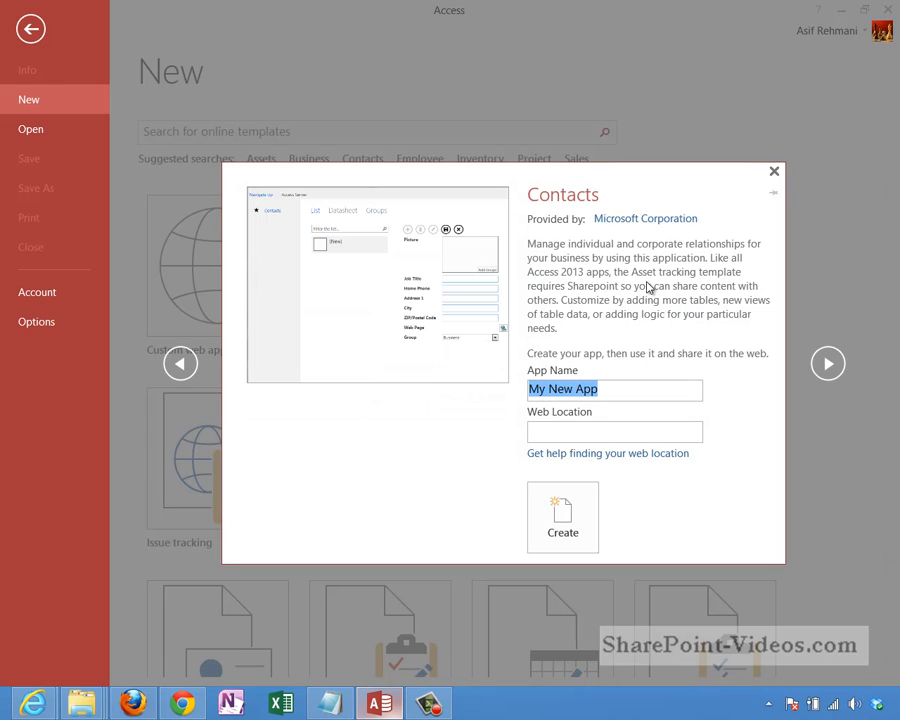
{"action": "mouse_move", "coordinate": [592, 288]}
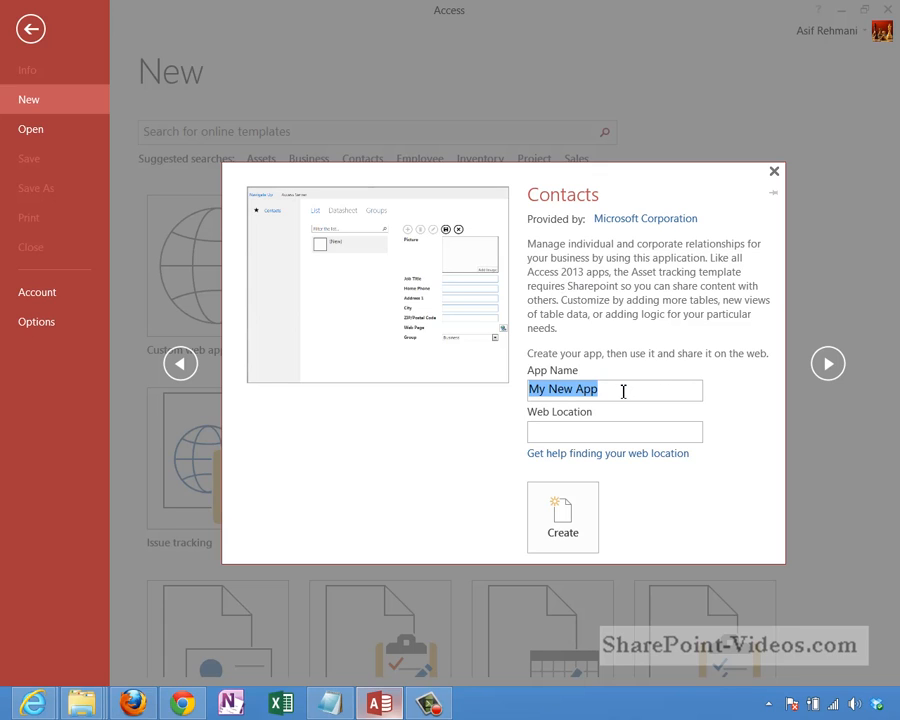
{"action": "mouse_move", "coordinate": [628, 336]}
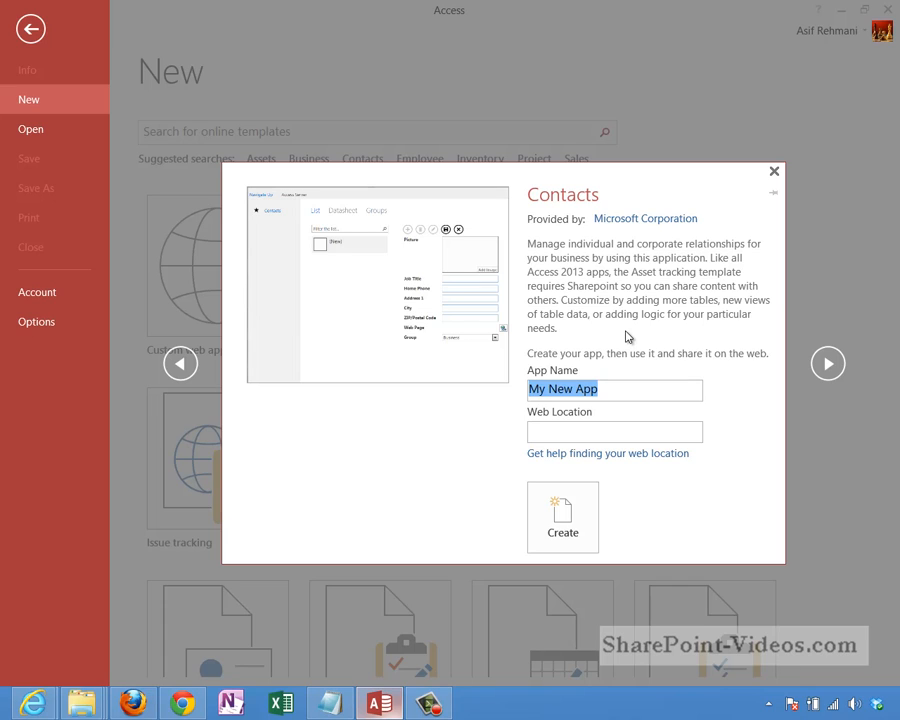
{"action": "type", "text": "Hr"}
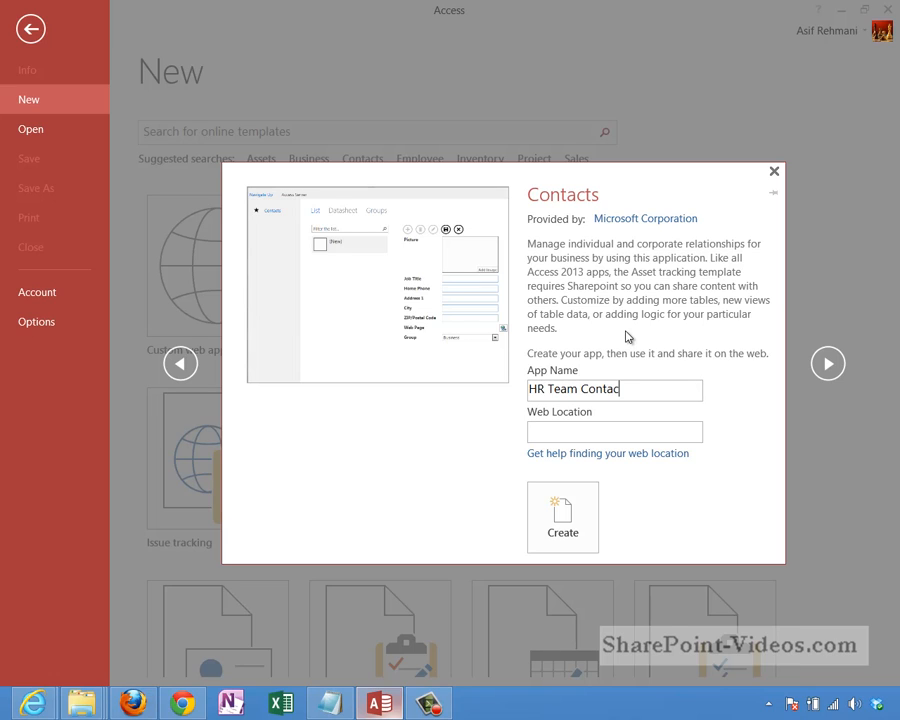
{"action": "type", "text": "ts"}
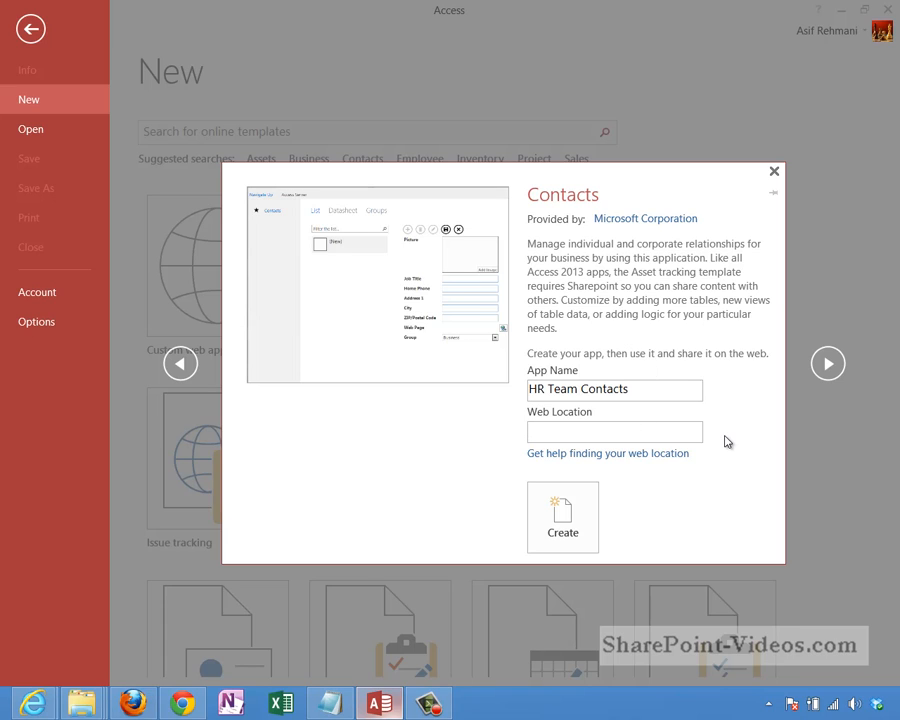
{"action": "left_click", "coordinate": [614, 432]}
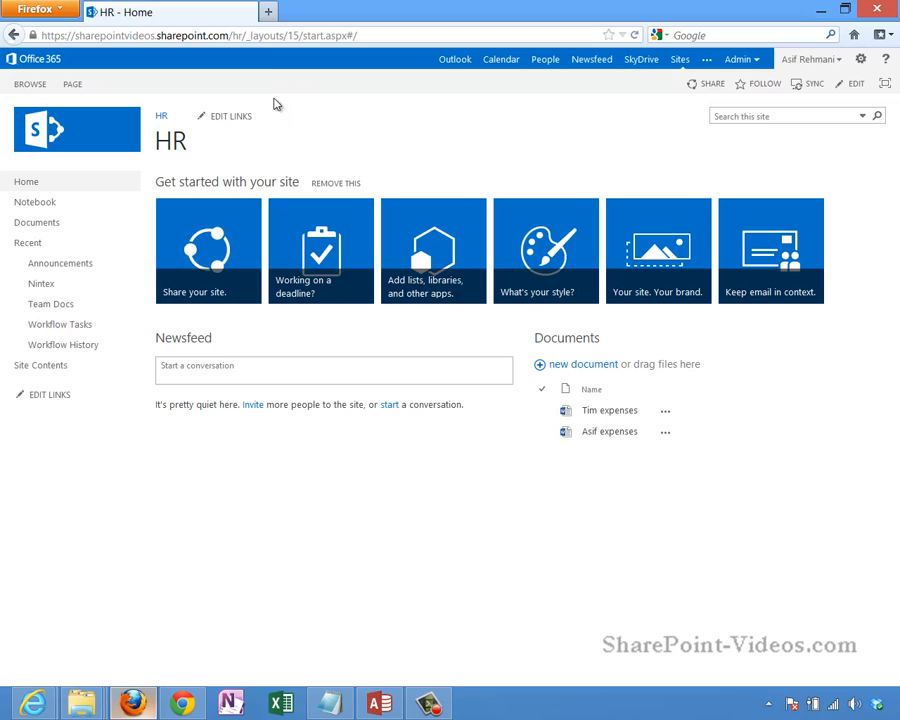
Step: Select the HR SharePoint site's URL in the Firefox address bar to copy it
{"action": "left_click", "coordinate": [240, 36]}
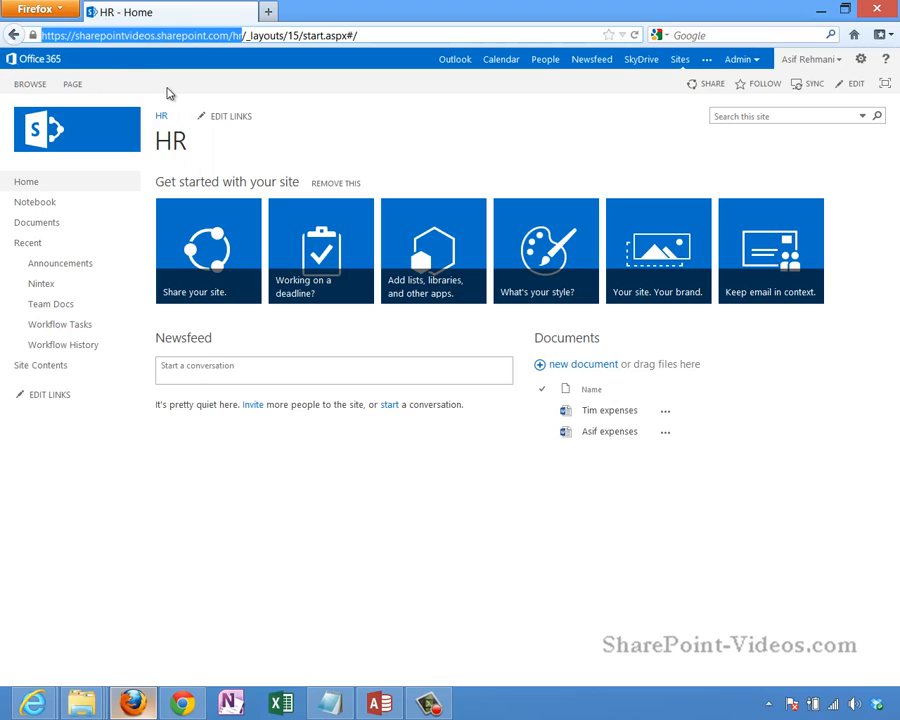
{"action": "mouse_move", "coordinate": [128, 64]}
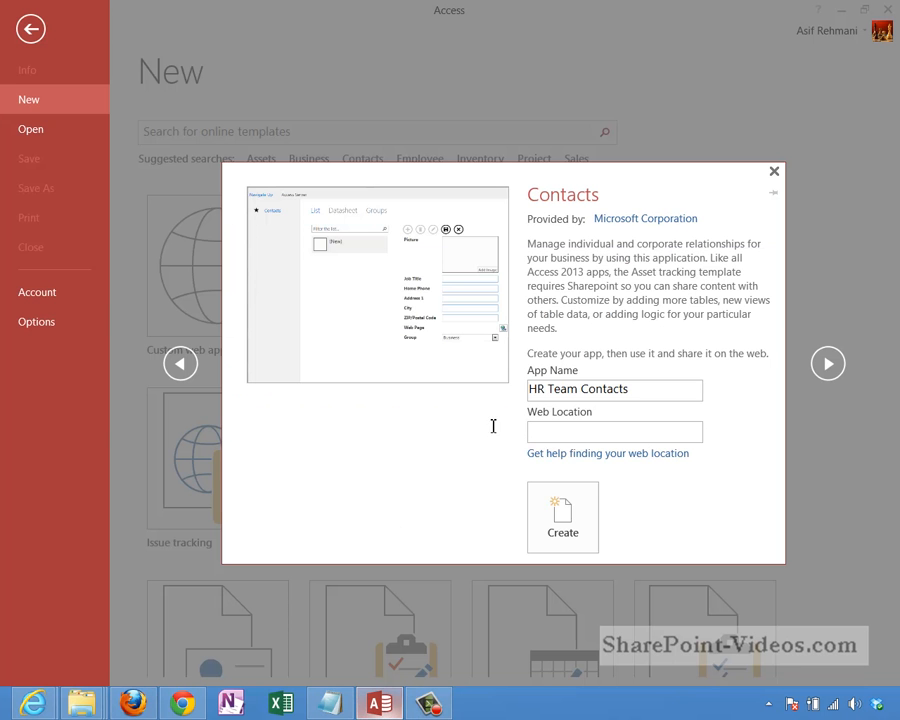
Step: Paste the HR site URL as the Web Location and create the HR Team Contacts app
{"action": "right_click", "coordinate": [614, 432]}
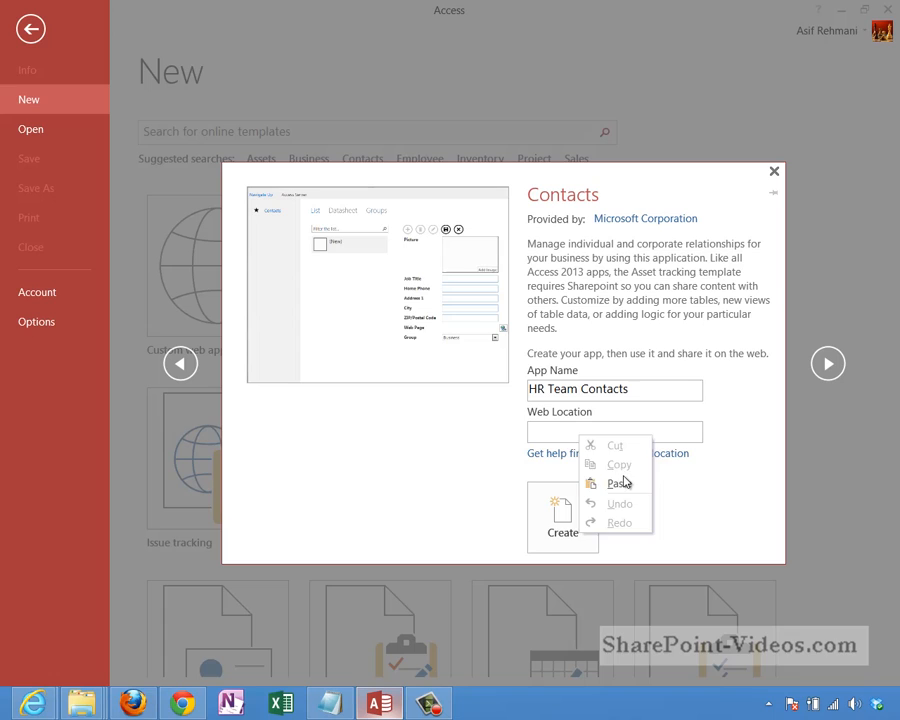
{"action": "left_click", "coordinate": [612, 482]}
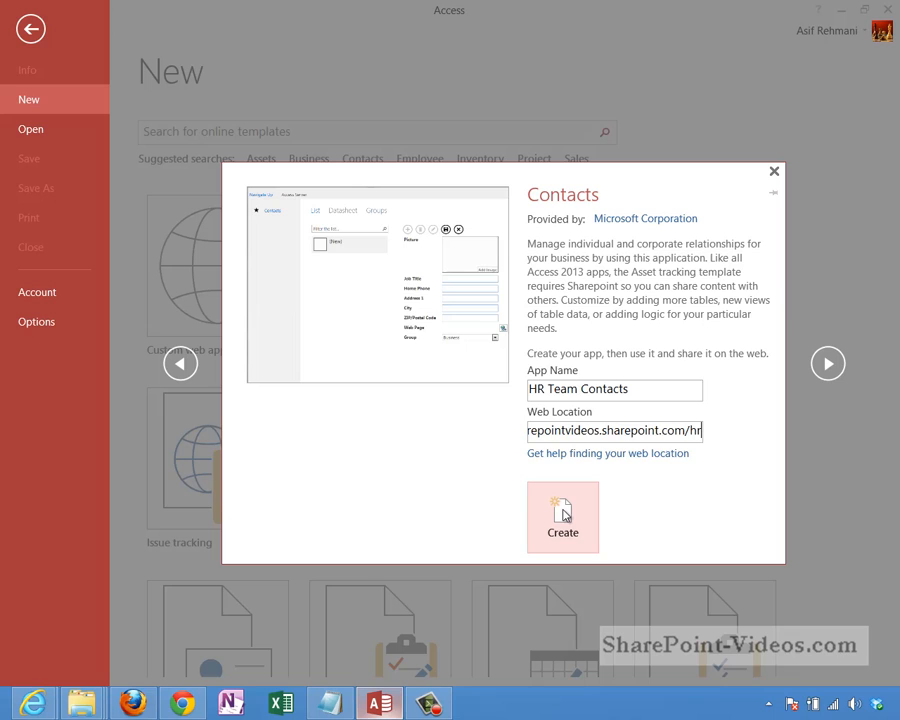
{"action": "left_click", "coordinate": [562, 516]}
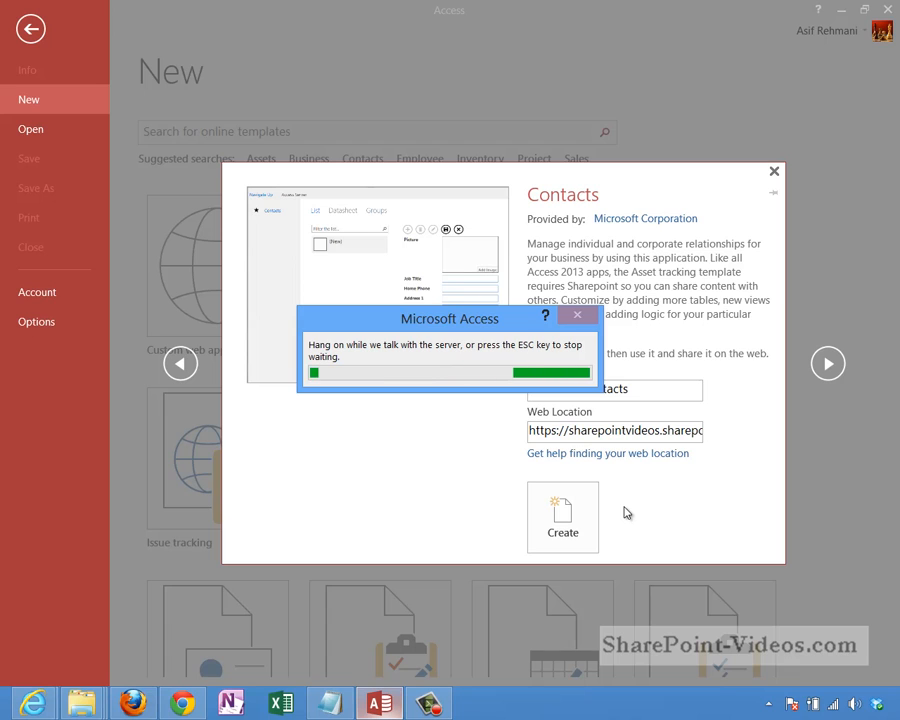
{"action": "left_click", "coordinate": [562, 516]}
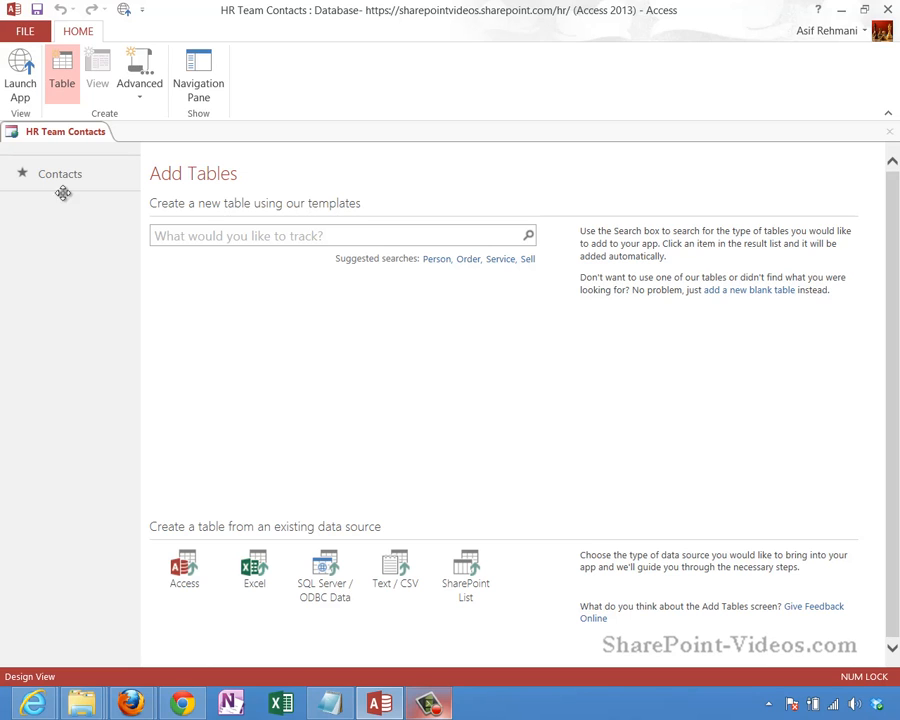
Step: Preview the Contacts table's List, Datasheet and By Group views, ending on List
{"action": "left_click", "coordinate": [60, 172]}
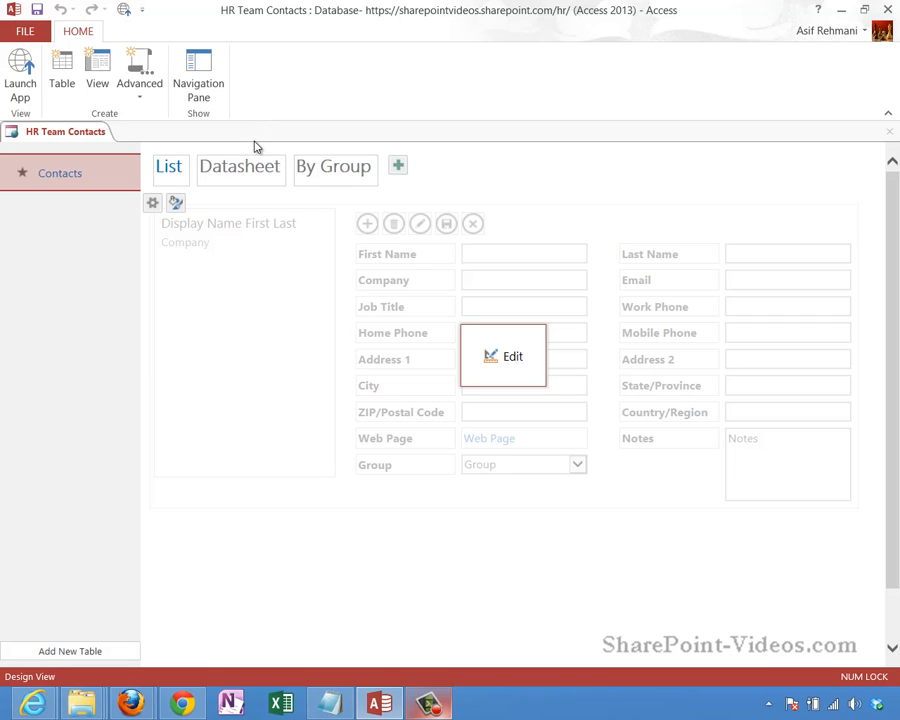
{"action": "left_click", "coordinate": [168, 166]}
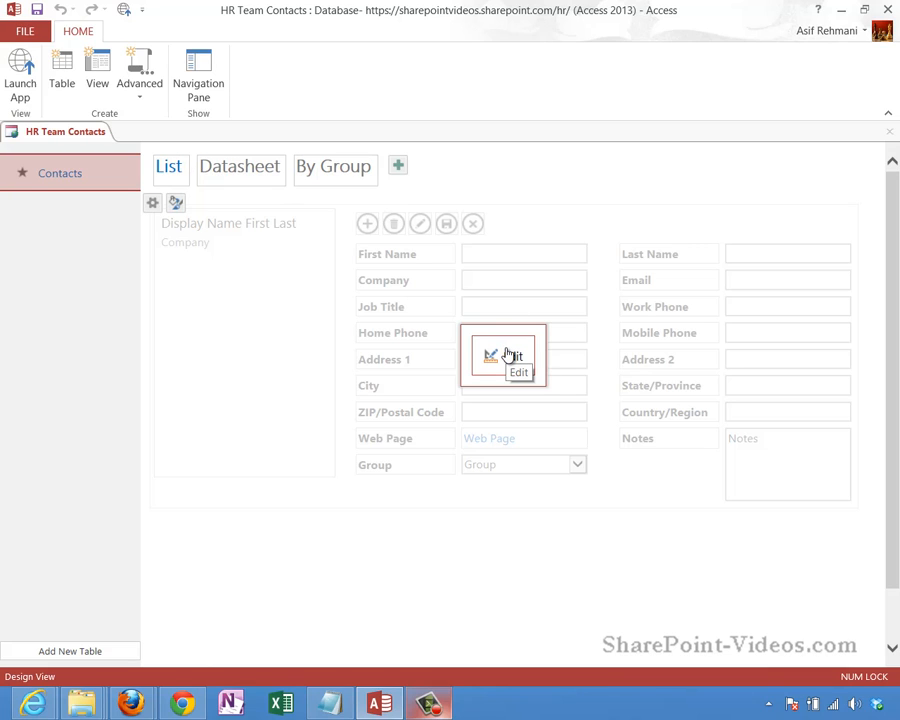
{"action": "left_click", "coordinate": [240, 166]}
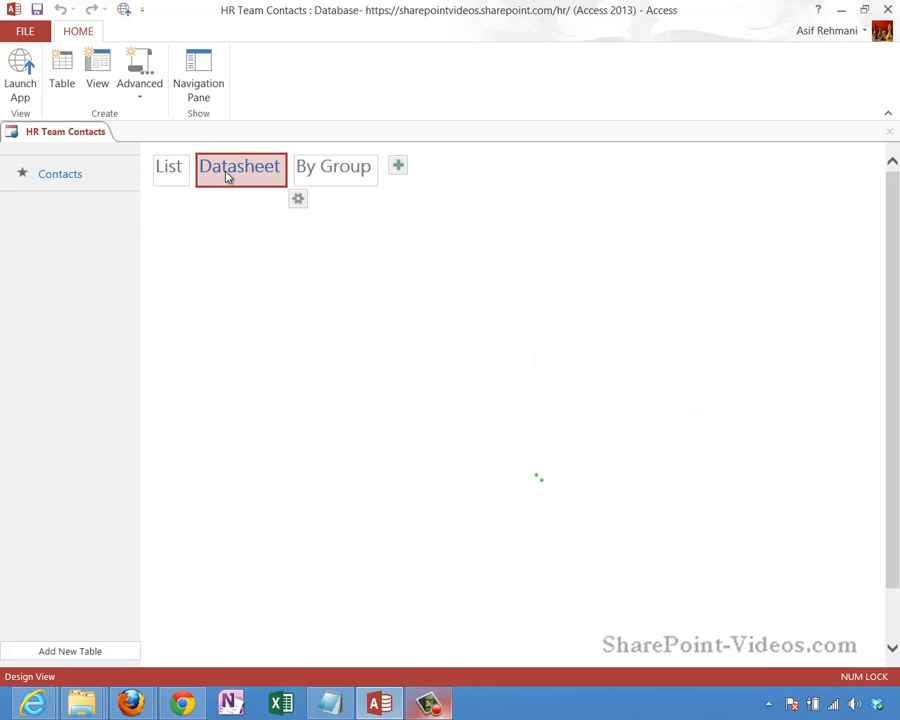
{"action": "left_click", "coordinate": [334, 168]}
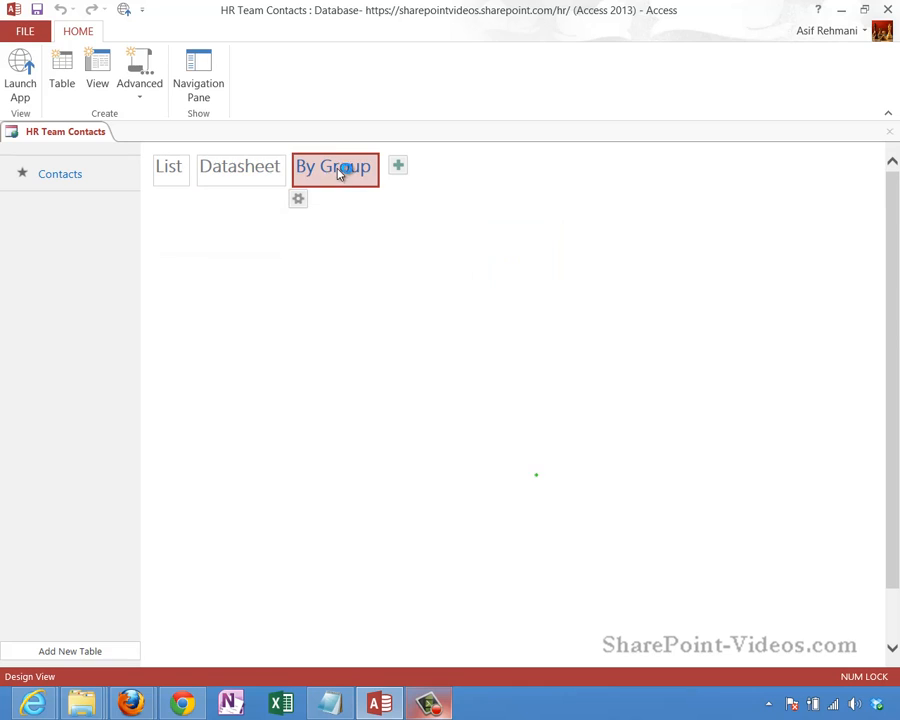
{"action": "left_click", "coordinate": [334, 166]}
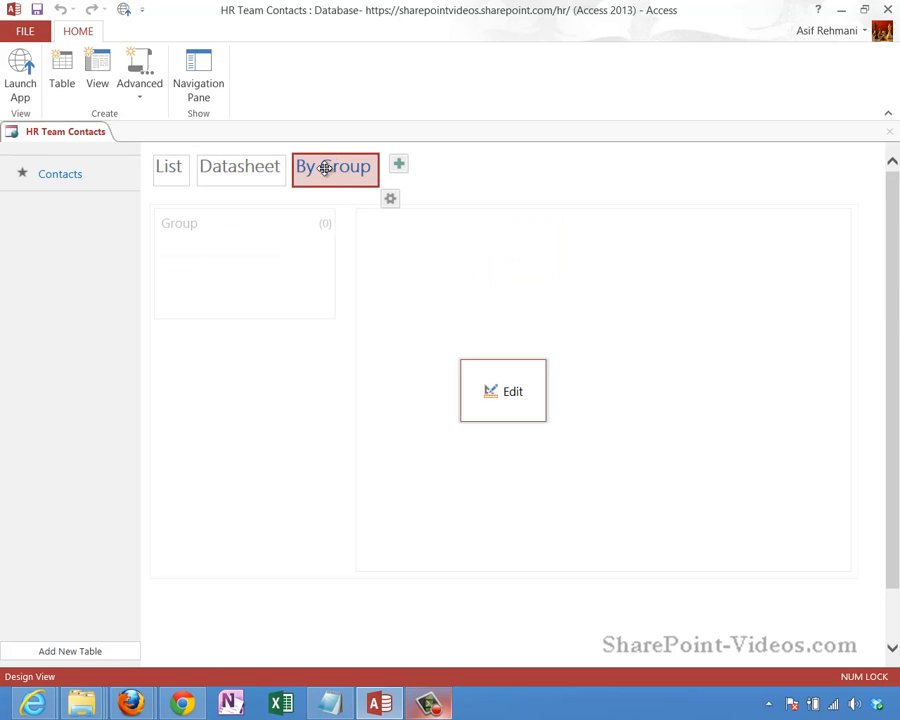
{"action": "left_click", "coordinate": [168, 166]}
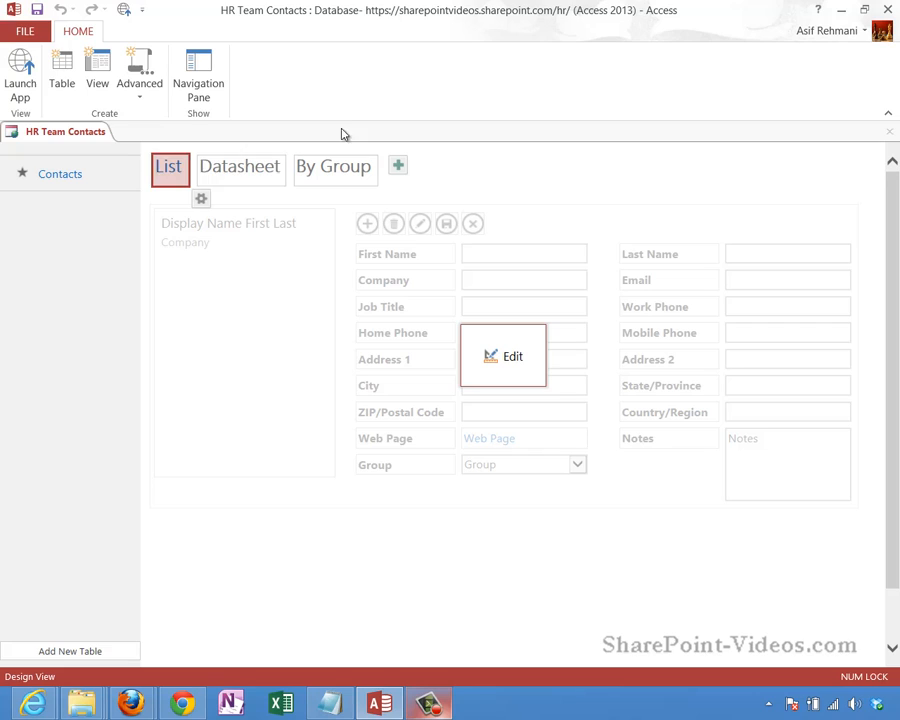
{"action": "mouse_move", "coordinate": [516, 172]}
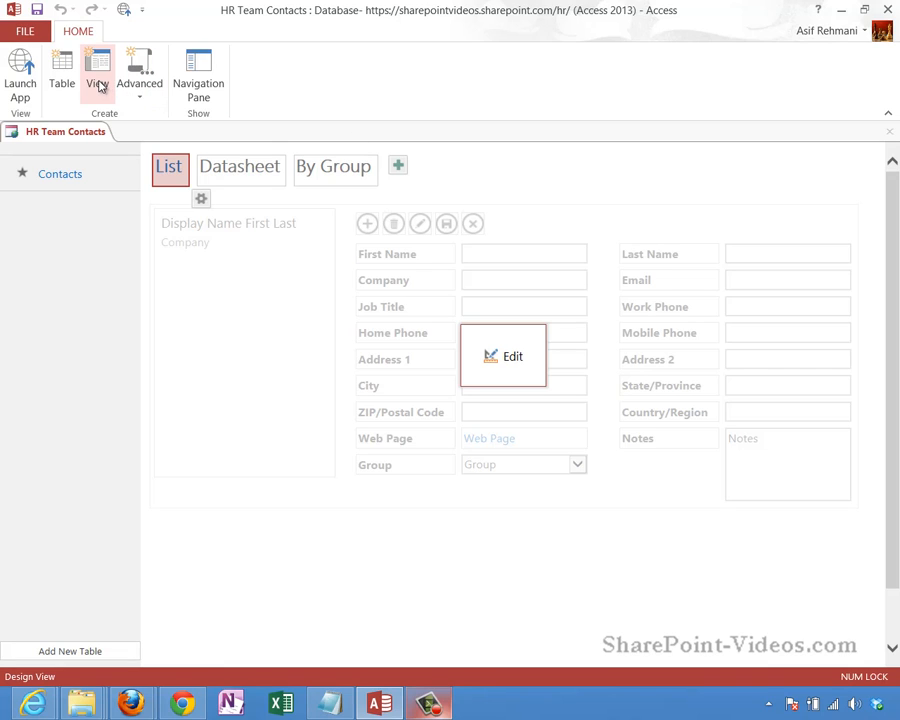
{"action": "mouse_move", "coordinate": [96, 76]}
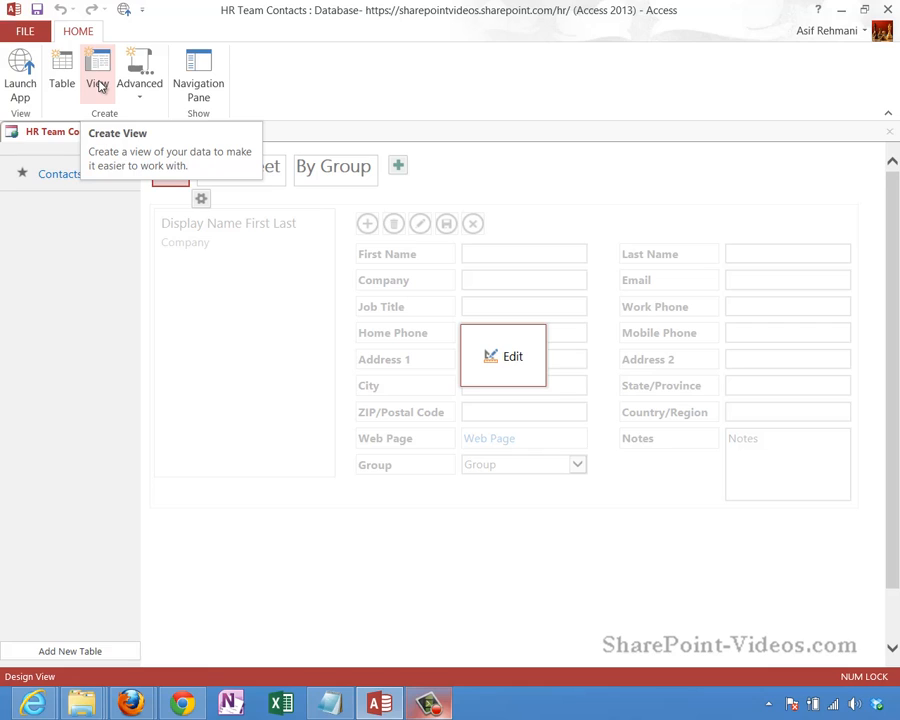
{"action": "mouse_move", "coordinate": [358, 344]}
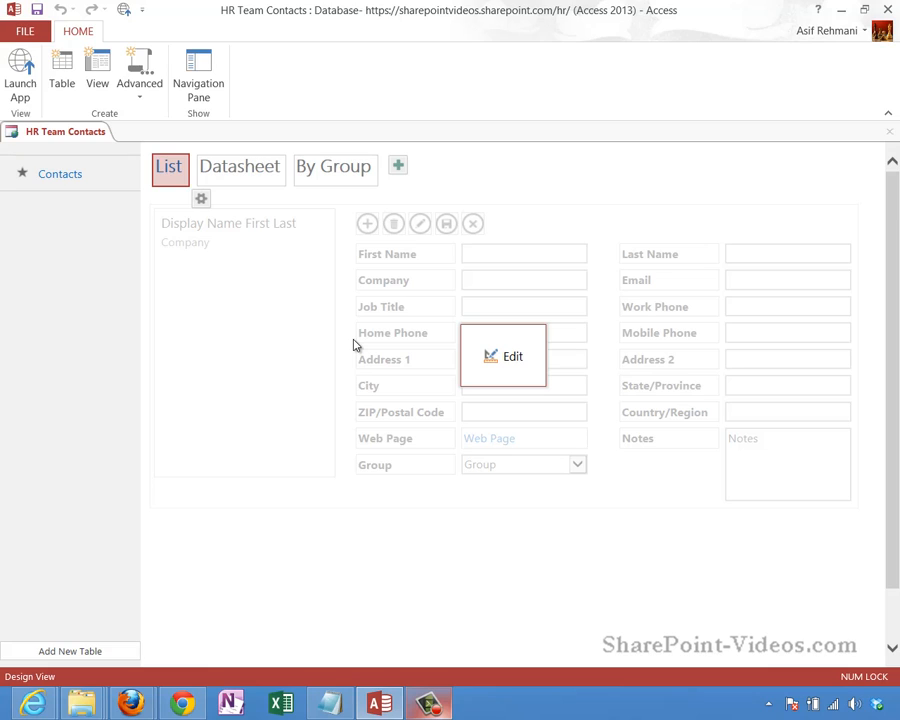
{"action": "mouse_move", "coordinate": [20, 76]}
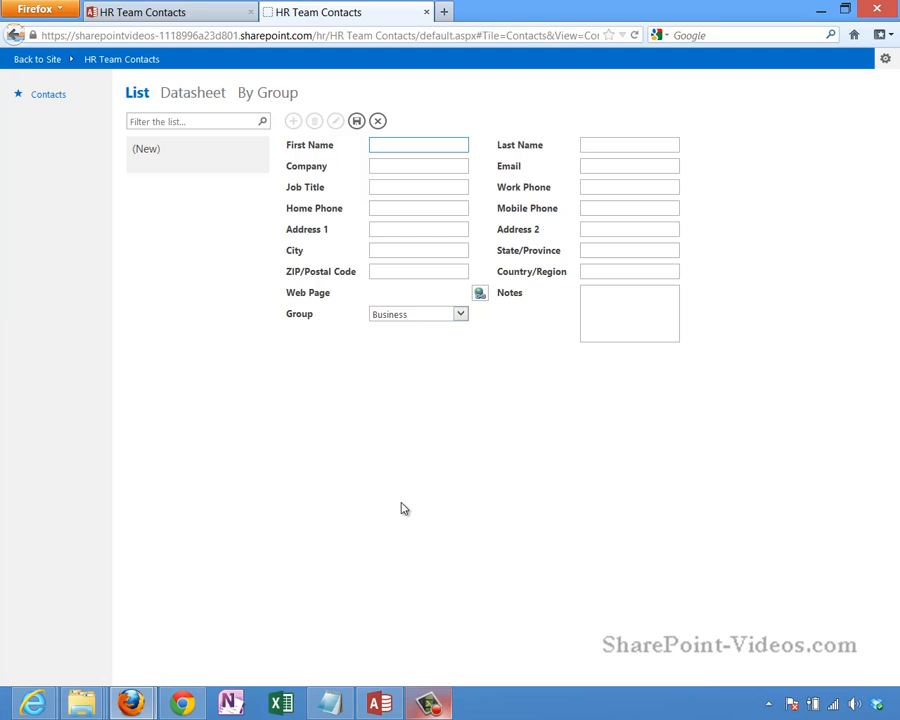
{"action": "mouse_move", "coordinate": [364, 240]}
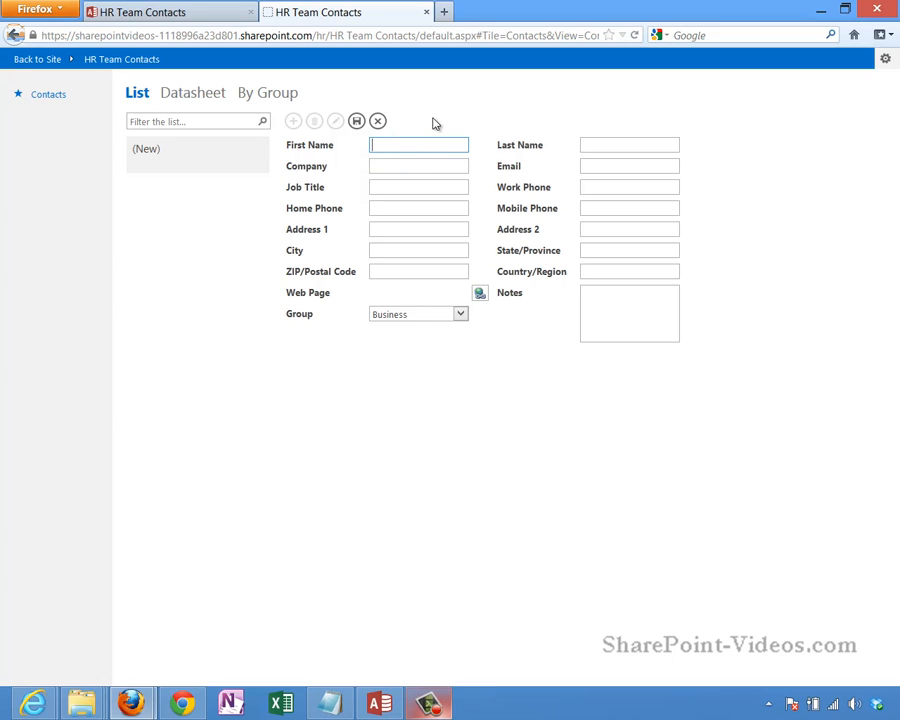
Step: Save contact Asif Rehmani of SharePoint-Videos in the Business group and add a new blank contact
{"action": "type", "text": "Rehmani"}
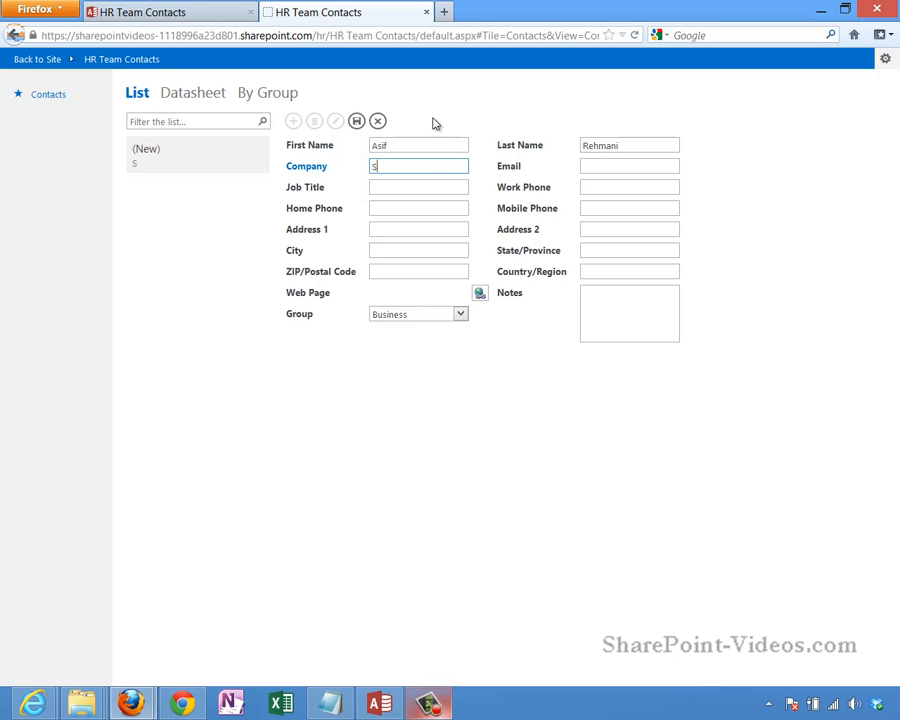
{"action": "type", "text": "harePoint-Vide"}
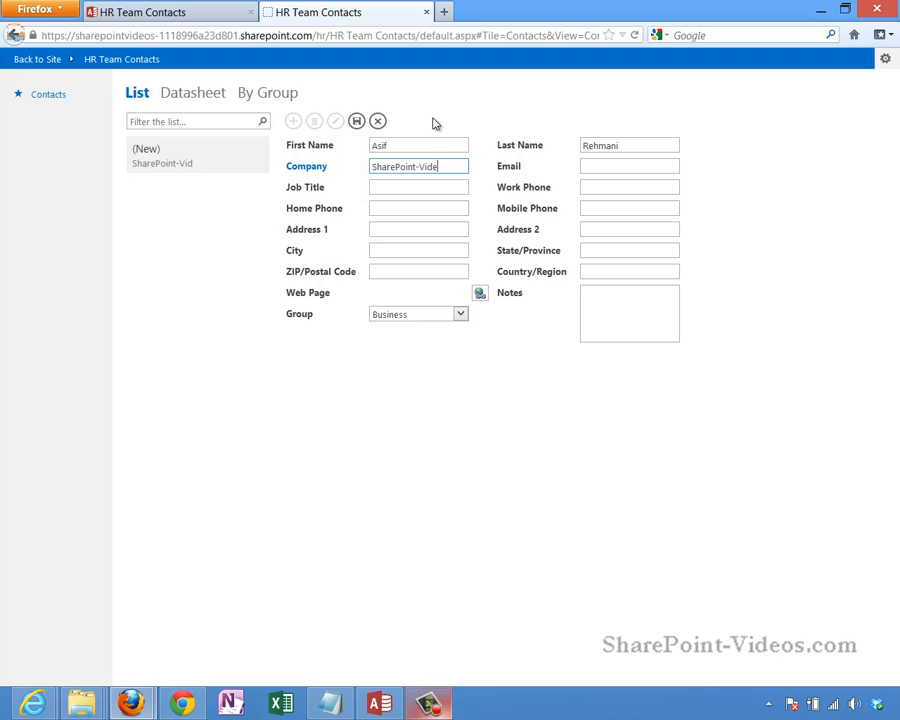
{"action": "type", "text": "asif"}
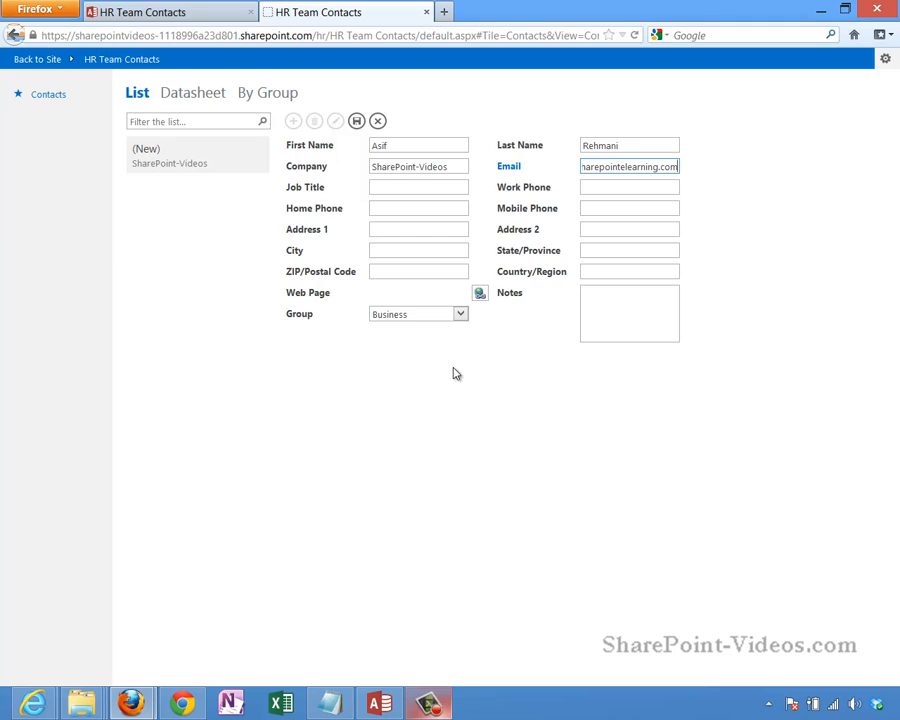
{"action": "left_click", "coordinate": [460, 312]}
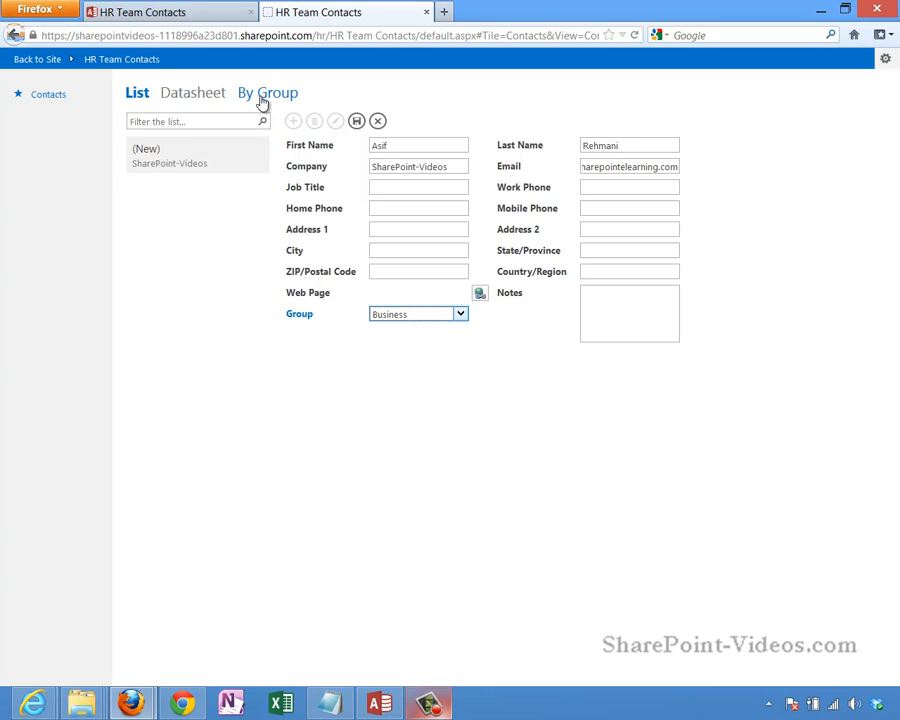
{"action": "mouse_move", "coordinate": [264, 104]}
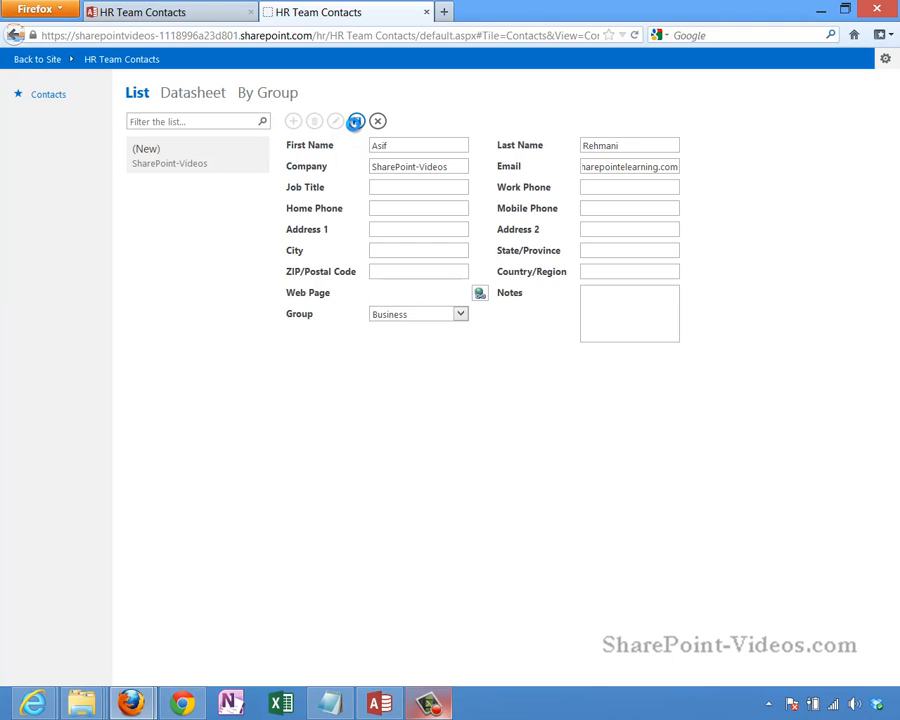
{"action": "left_click", "coordinate": [356, 122]}
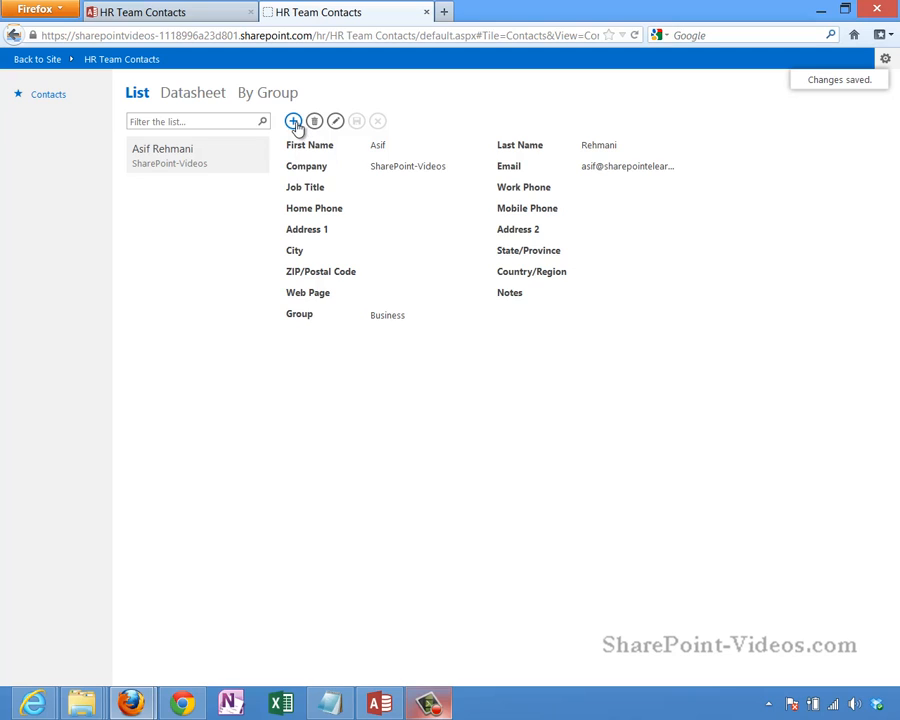
{"action": "left_click", "coordinate": [292, 122]}
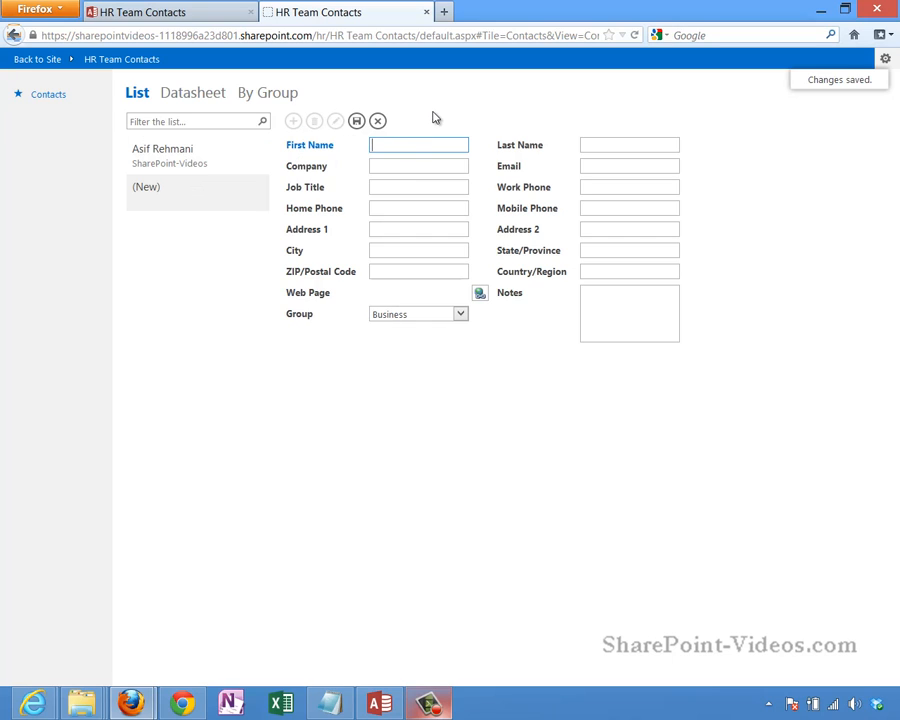
{"action": "type", "text": "Tim"}
{"action": "left_click", "coordinate": [630, 144]}
{"action": "type", "text": "Smith"}
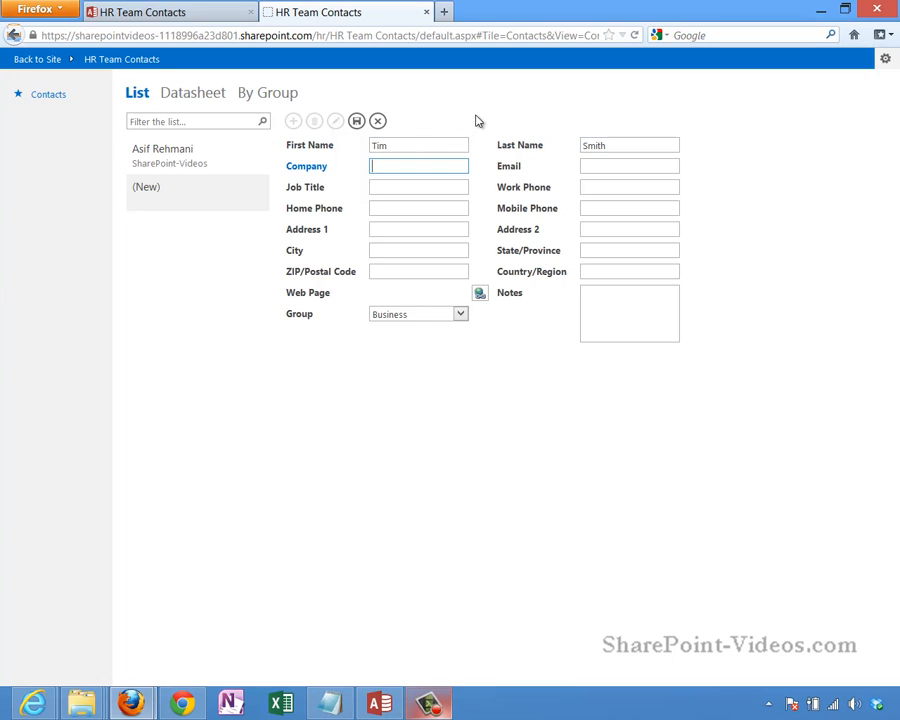
{"action": "type", "text": "MSN"}
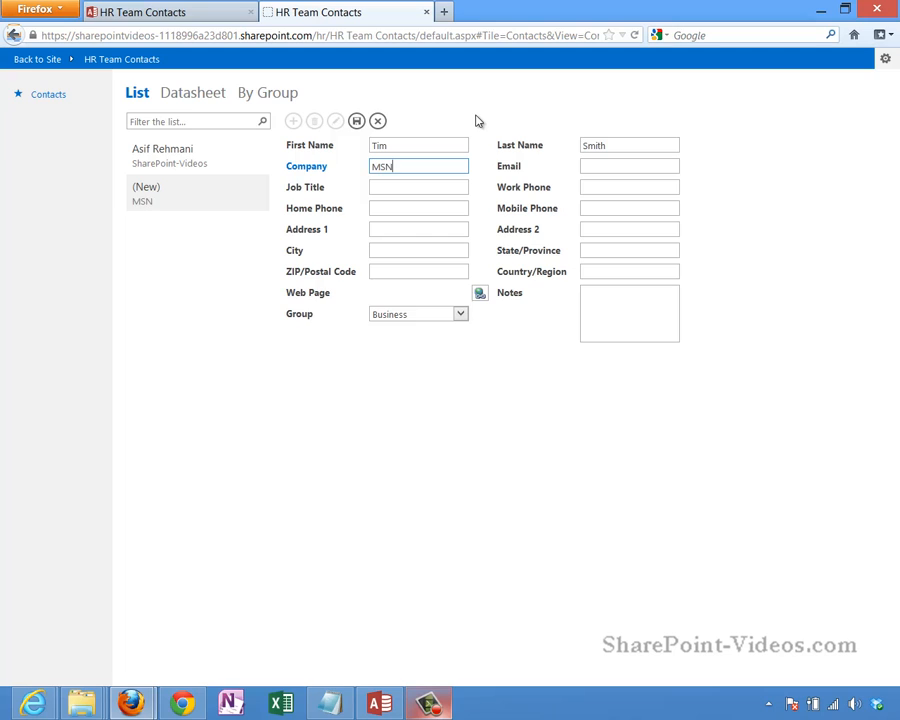
{"action": "left_click", "coordinate": [460, 314]}
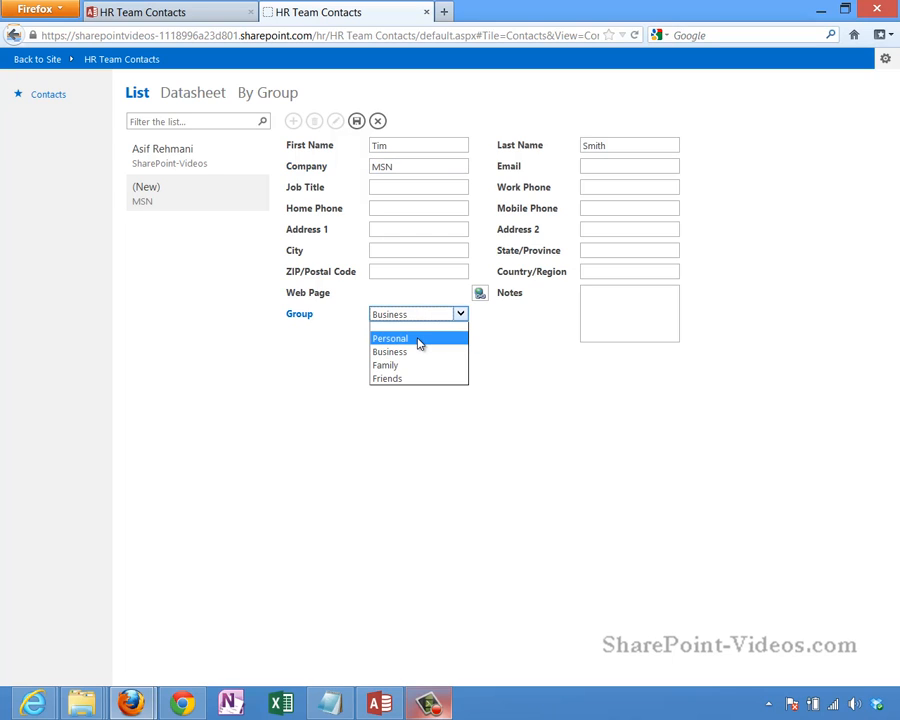
{"action": "left_click", "coordinate": [388, 378]}
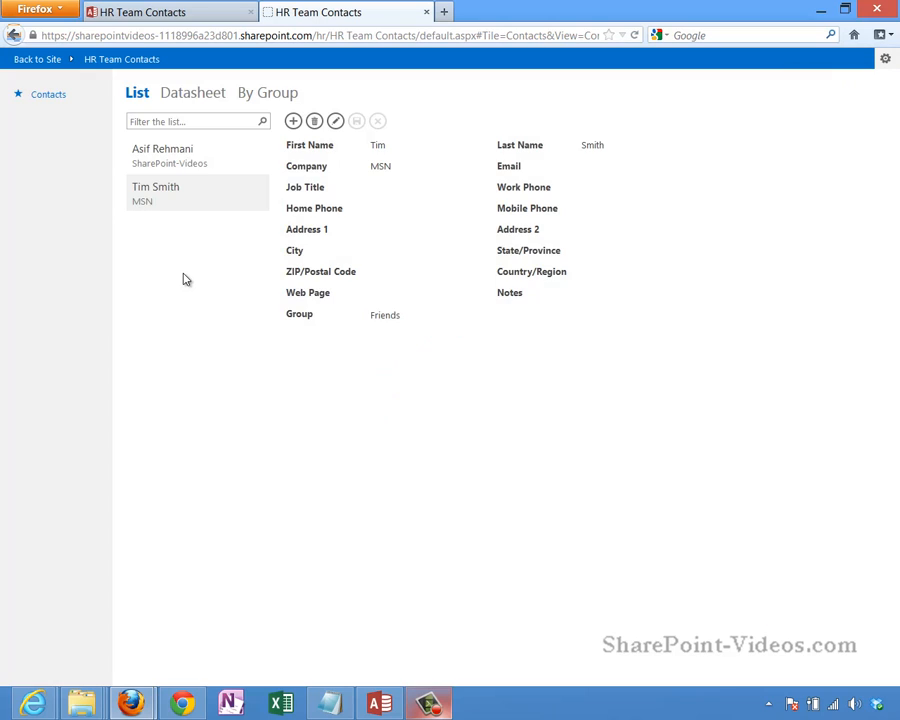
{"action": "mouse_move", "coordinate": [194, 232]}
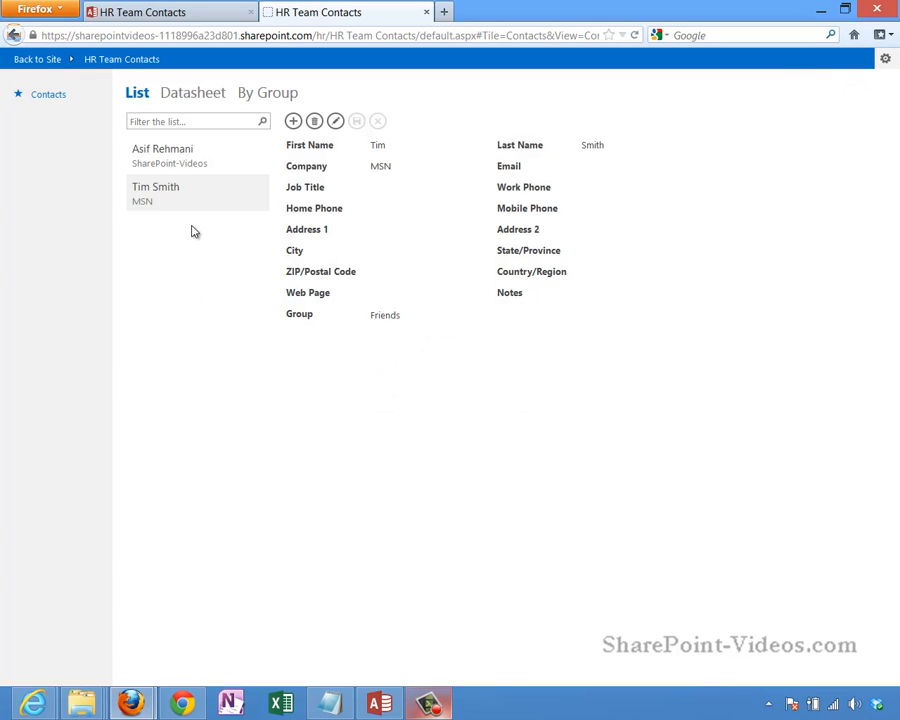
{"action": "left_click", "coordinate": [194, 92]}
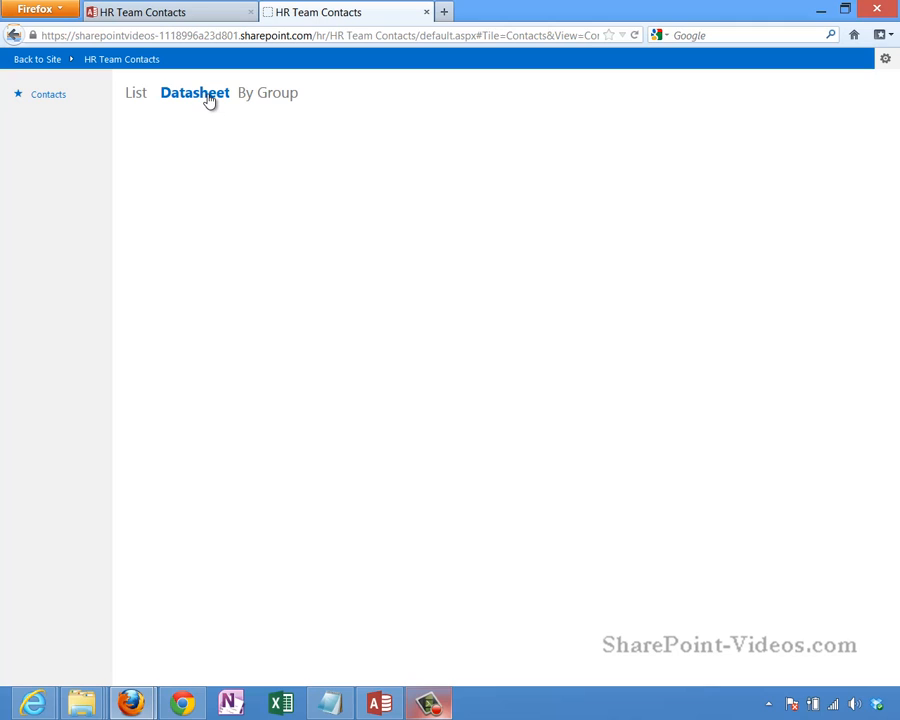
Step: Check both contacts in Datasheet, then view them grouped under Business and Friends
{"action": "left_click", "coordinate": [194, 92]}
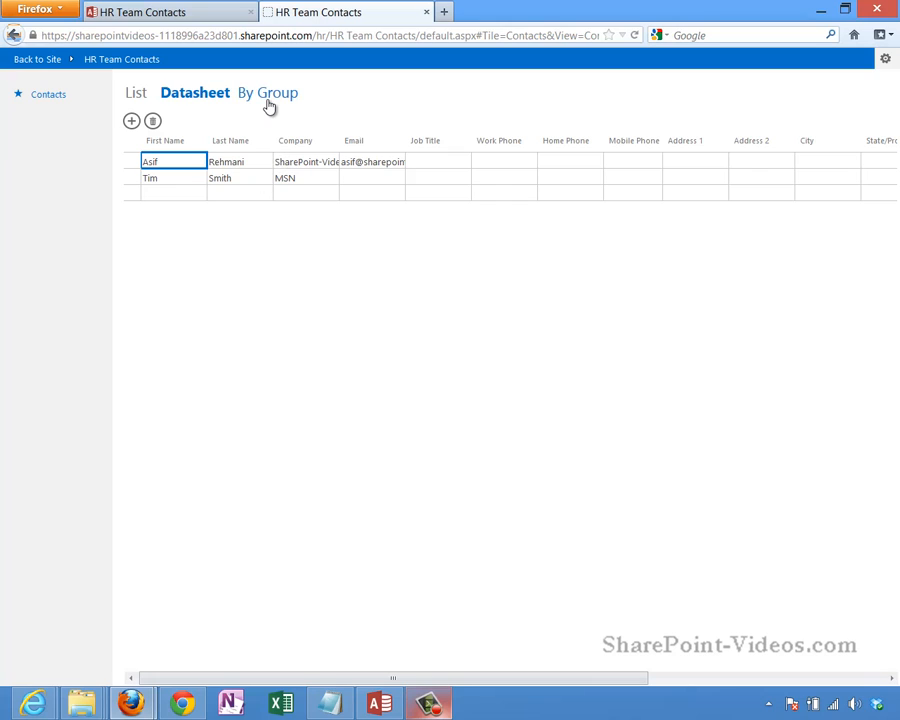
{"action": "left_click", "coordinate": [270, 92]}
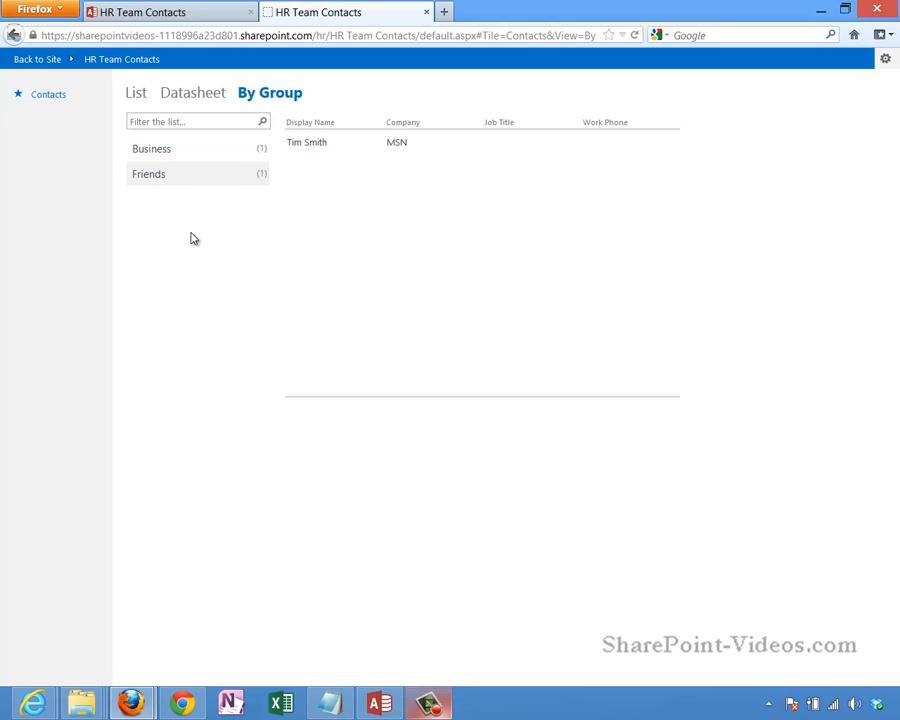
{"action": "mouse_move", "coordinate": [114, 160]}
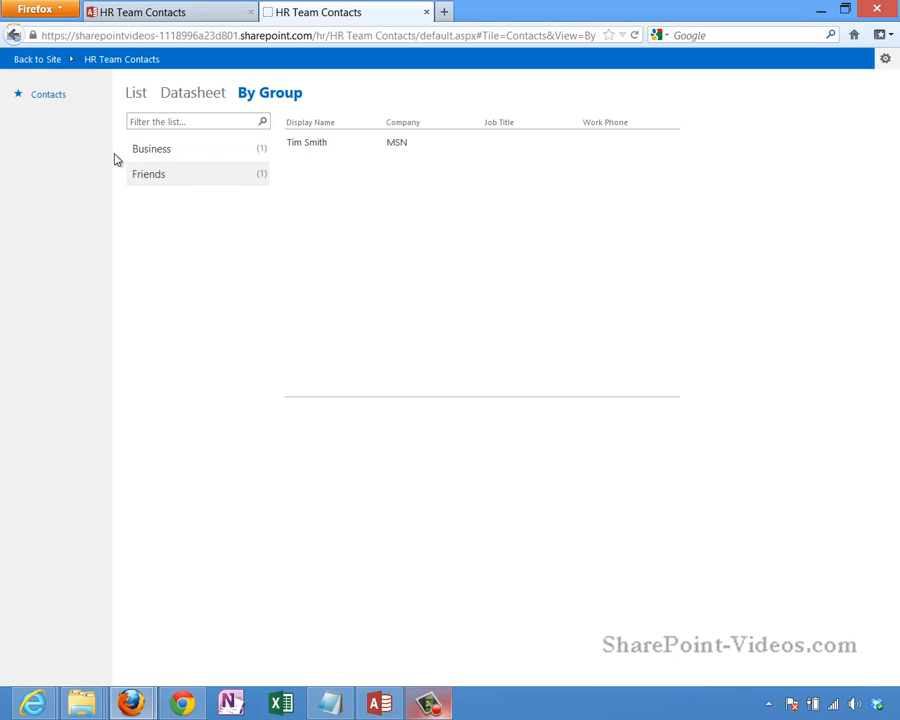
{"action": "mouse_move", "coordinate": [208, 228]}
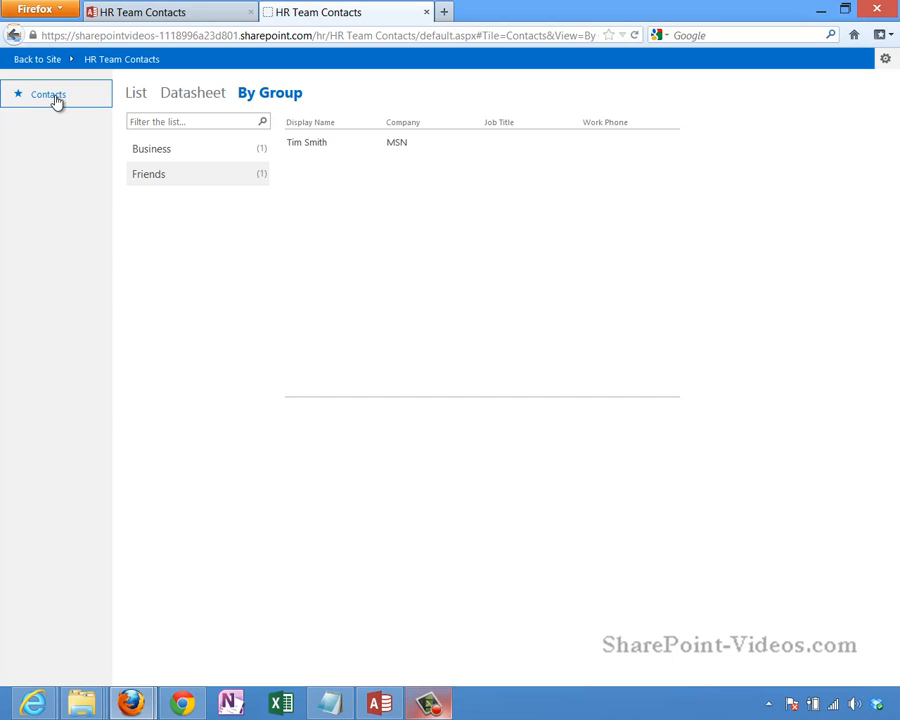
{"action": "mouse_move", "coordinate": [188, 250]}
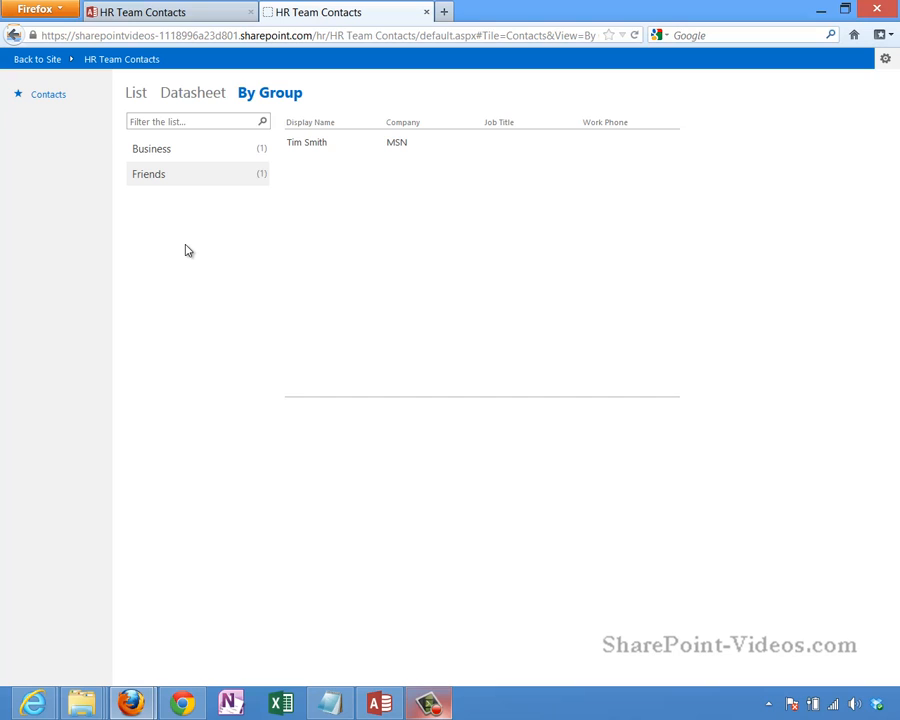
{"action": "mouse_move", "coordinate": [210, 248]}
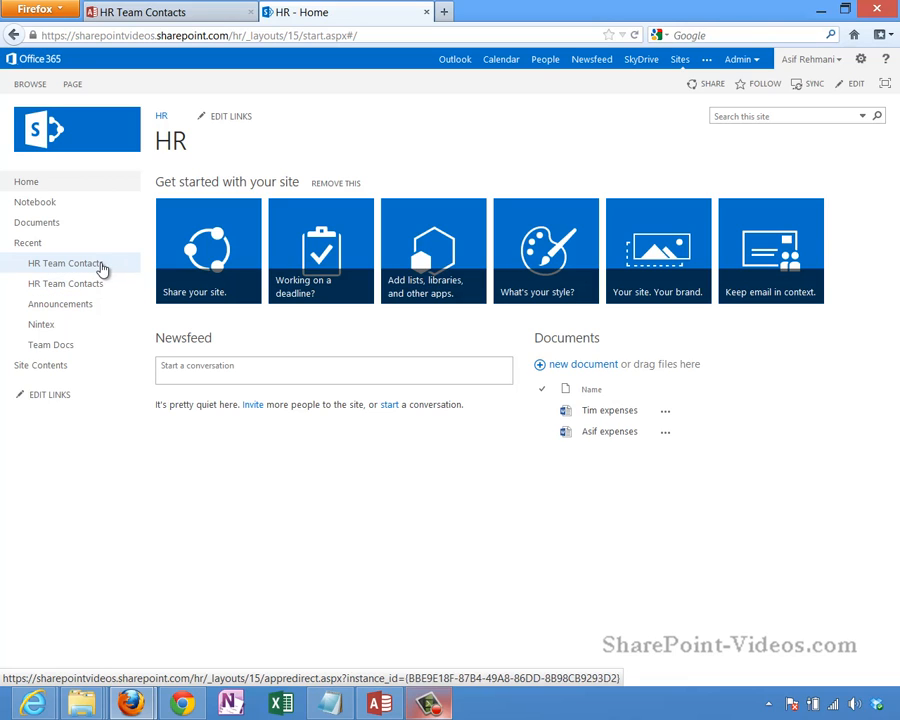
{"action": "mouse_move", "coordinate": [100, 268]}
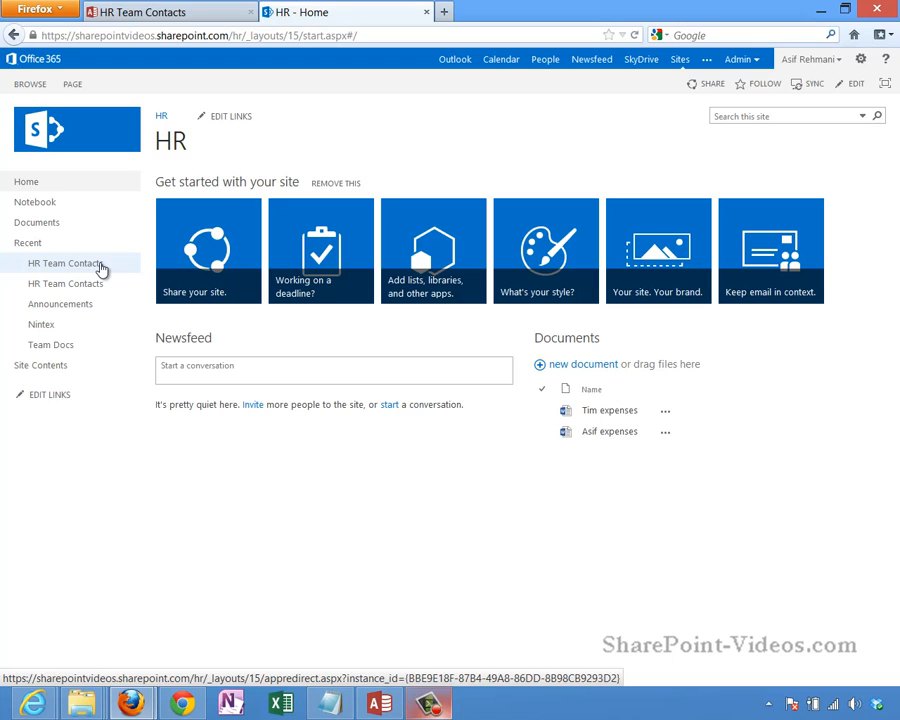
{"action": "mouse_move", "coordinate": [256, 474]}
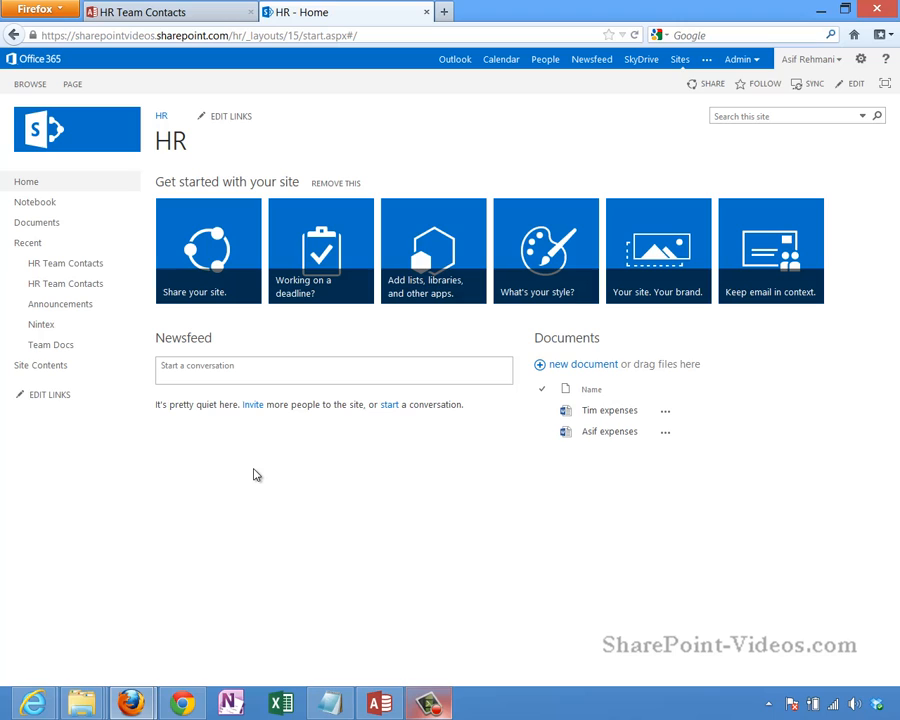